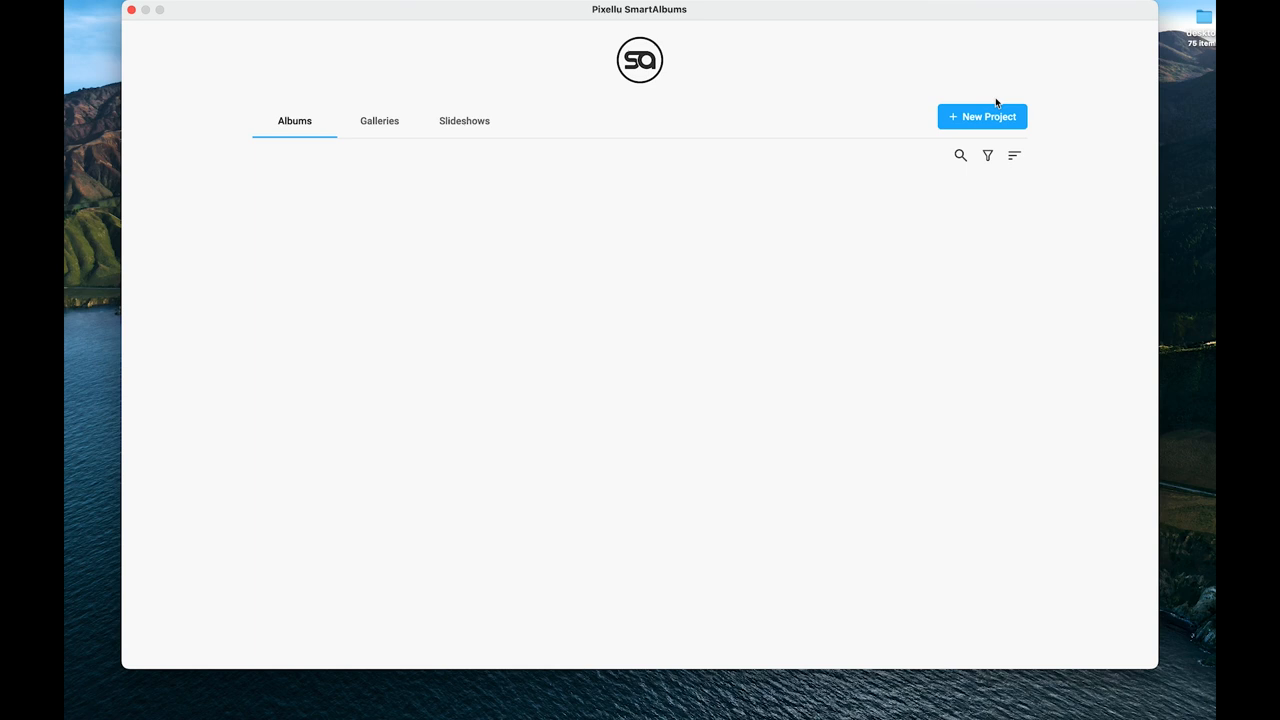
- Create a DreambooksPro 12x10 album named Julia & Anthony, saved in a new folder
left_click(982, 116)
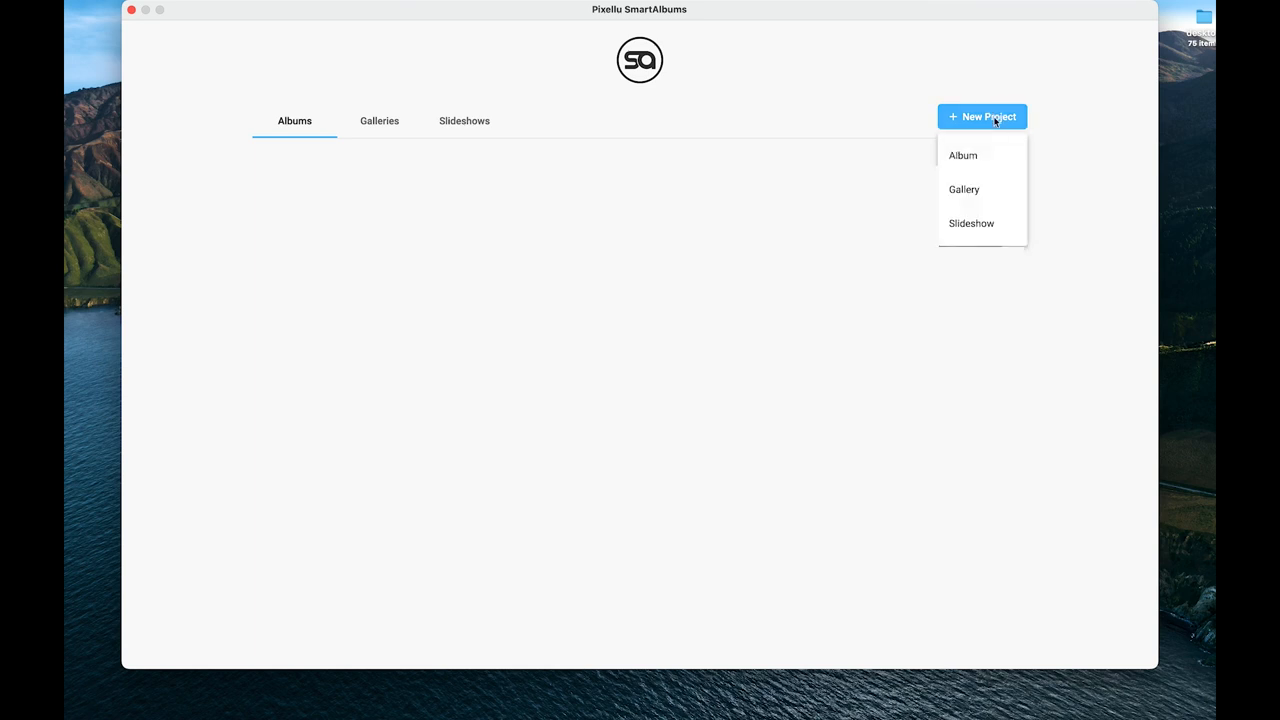
left_click(962, 155)
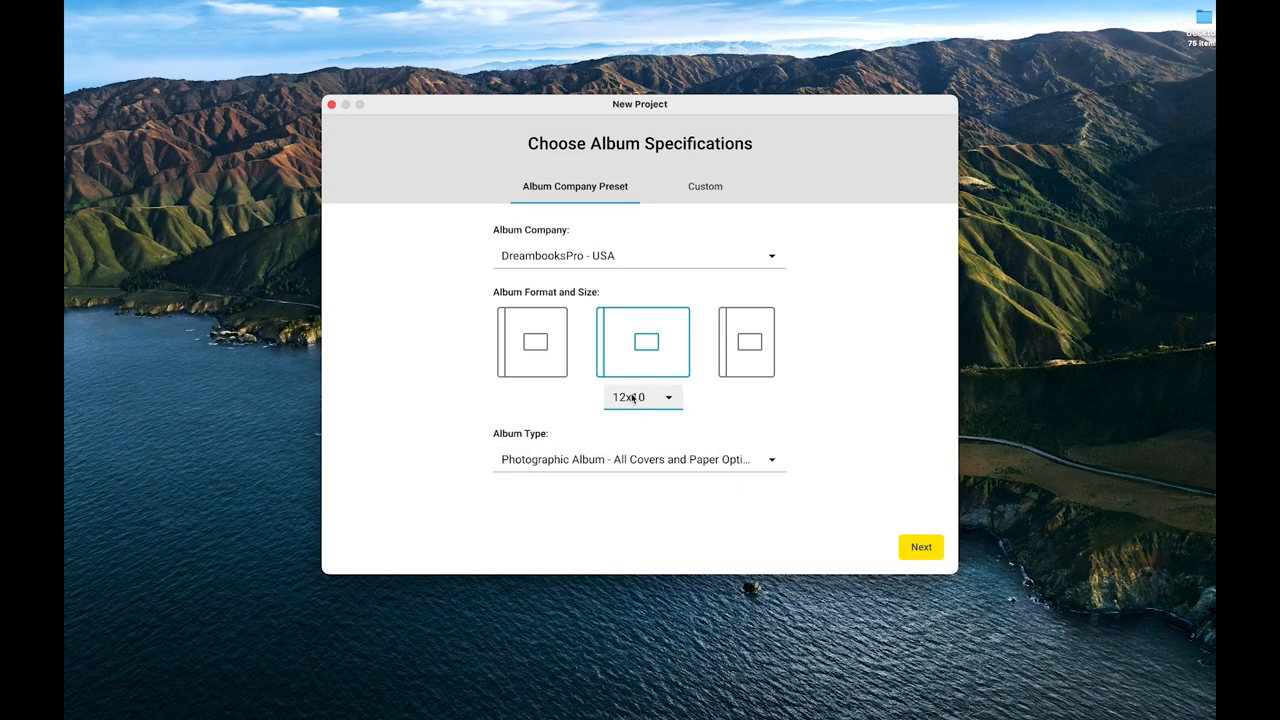
left_click(642, 397)
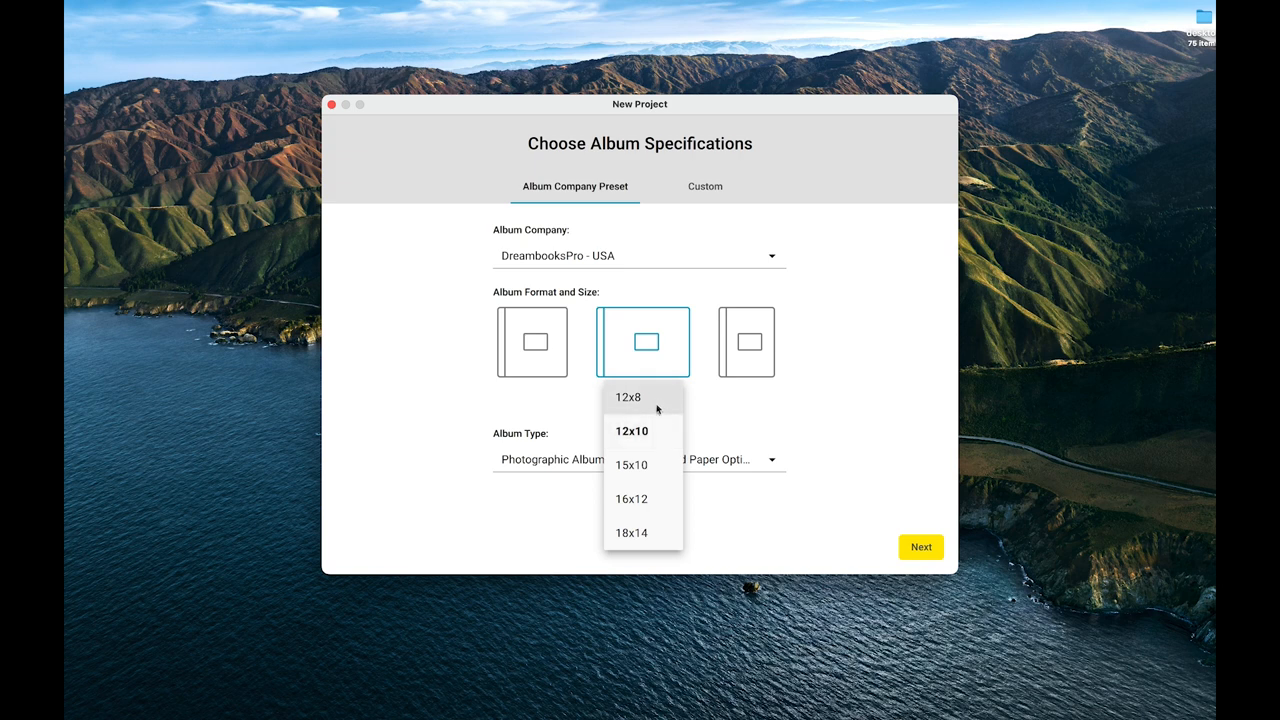
left_click(920, 546)
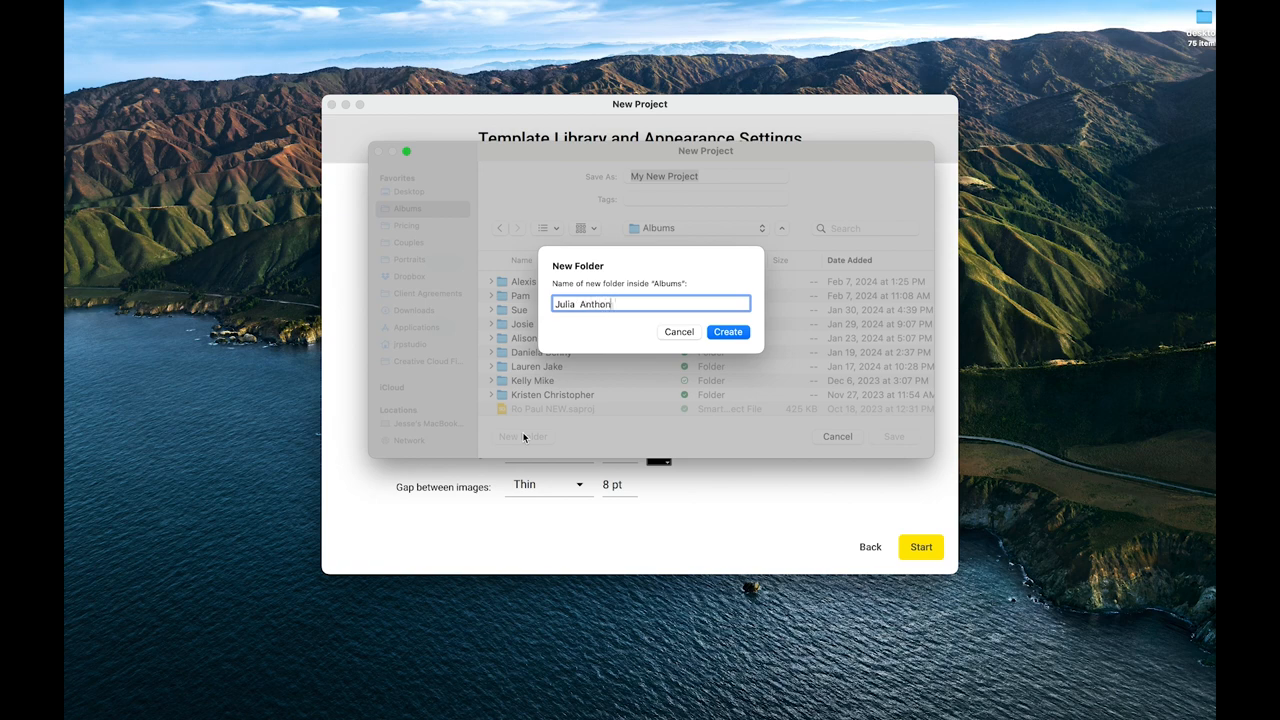
left_click(727, 331)
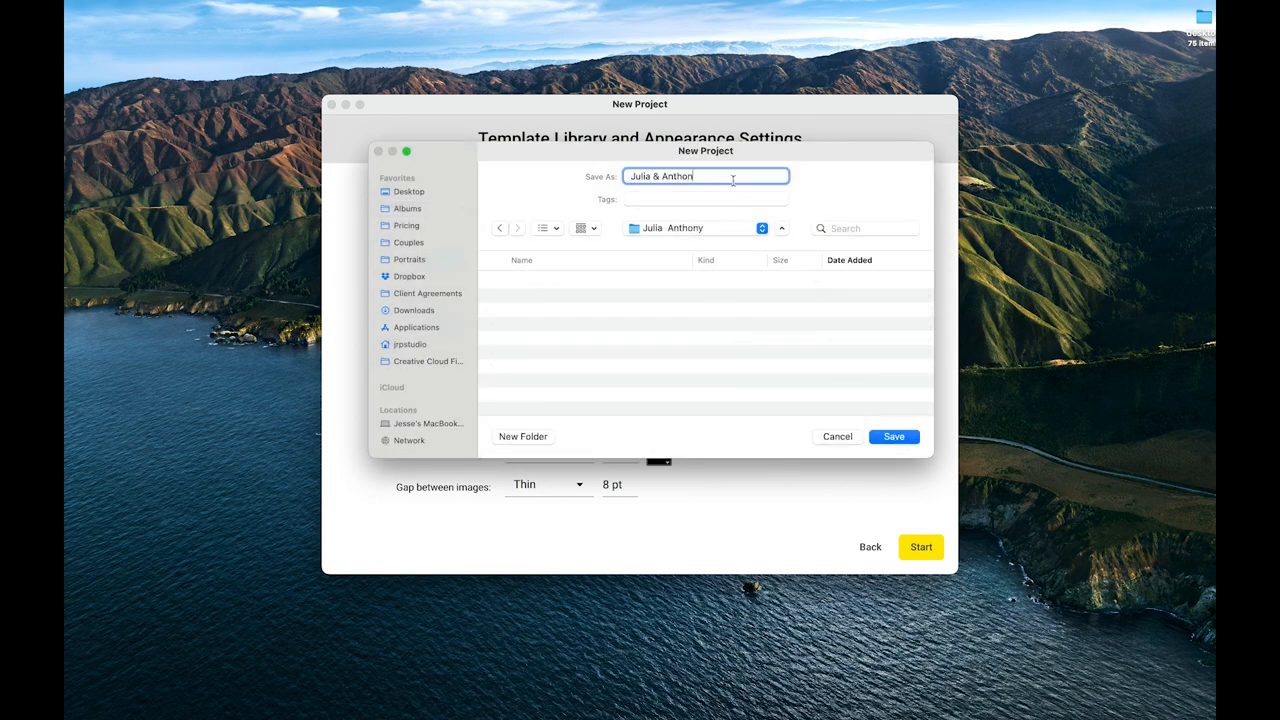
left_click(894, 436)
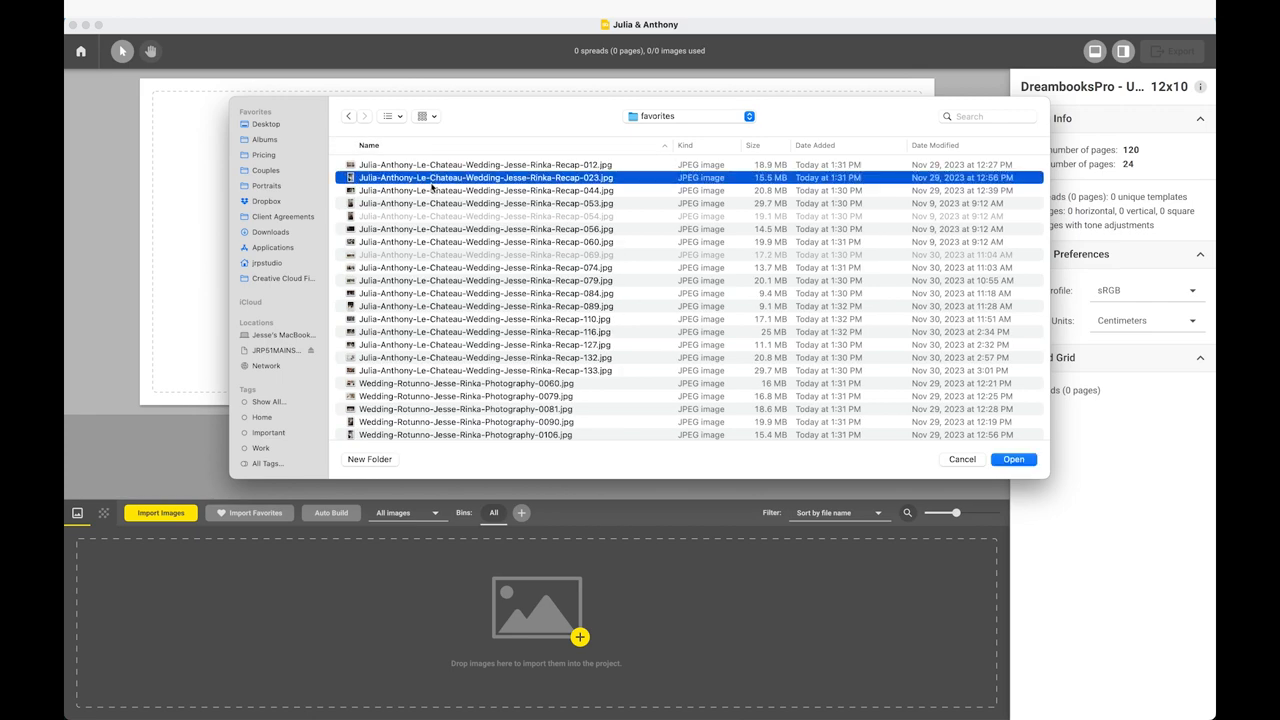
- Import all 76 favourite wedding photos from the favorites folder
scroll("down", 3)
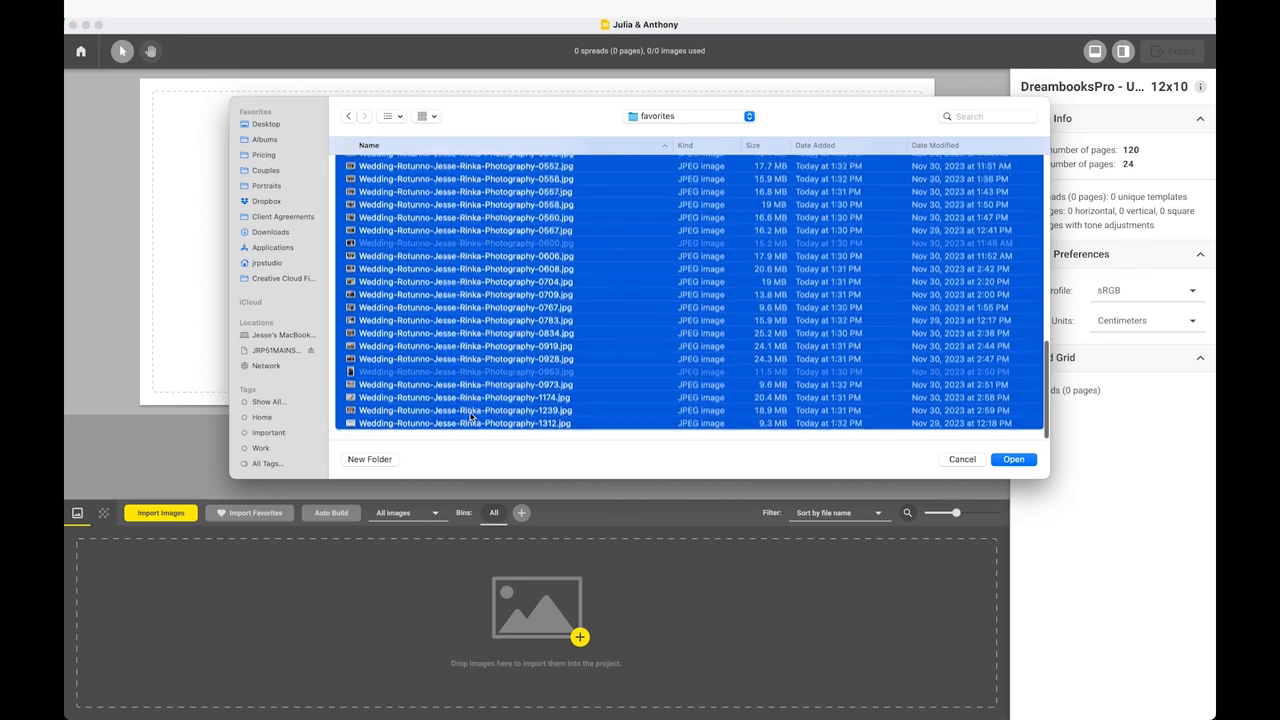
left_click(1013, 459)
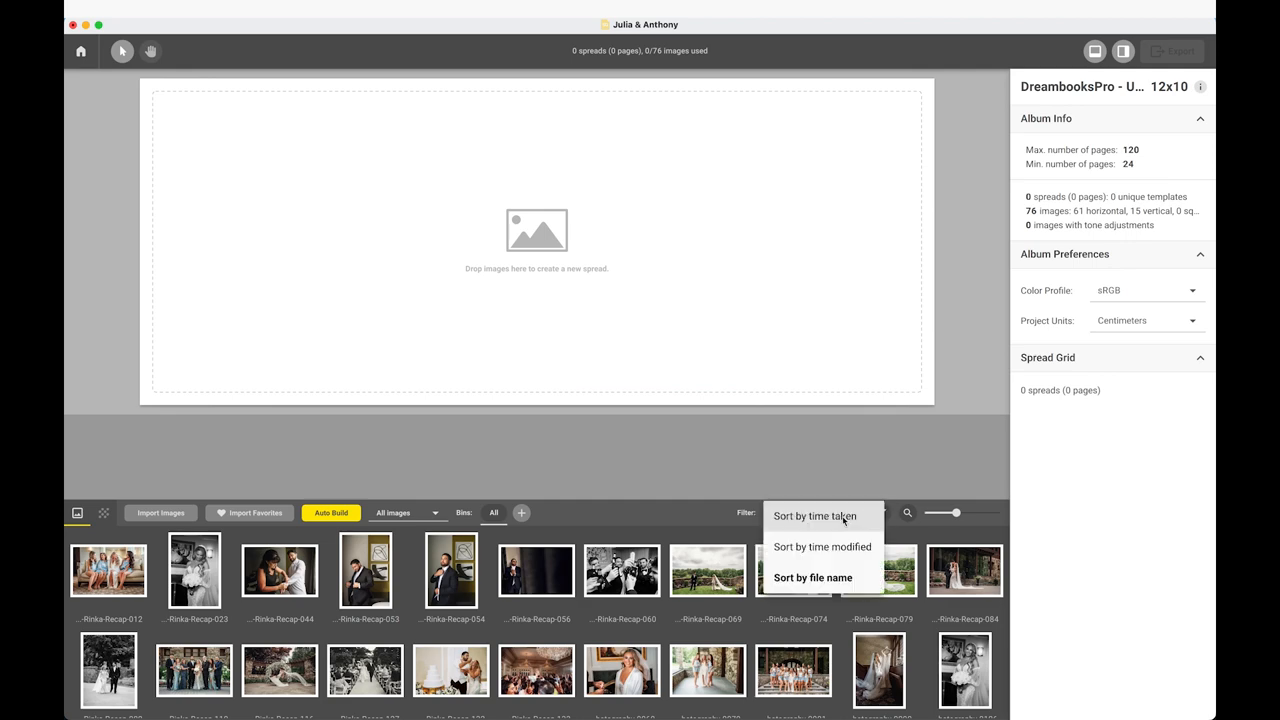
- Sort images by time taken and build the first spread from the newspaper and aisle photos
left_click(822, 514)
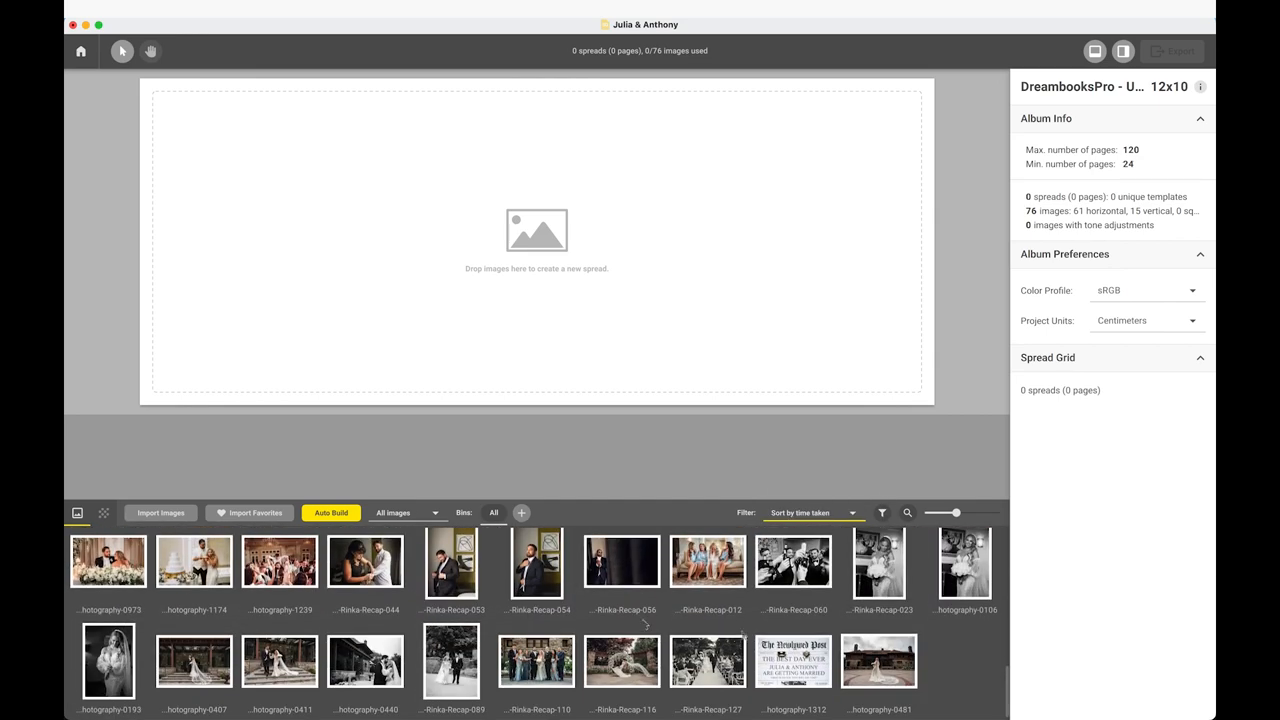
left_click(796, 674)
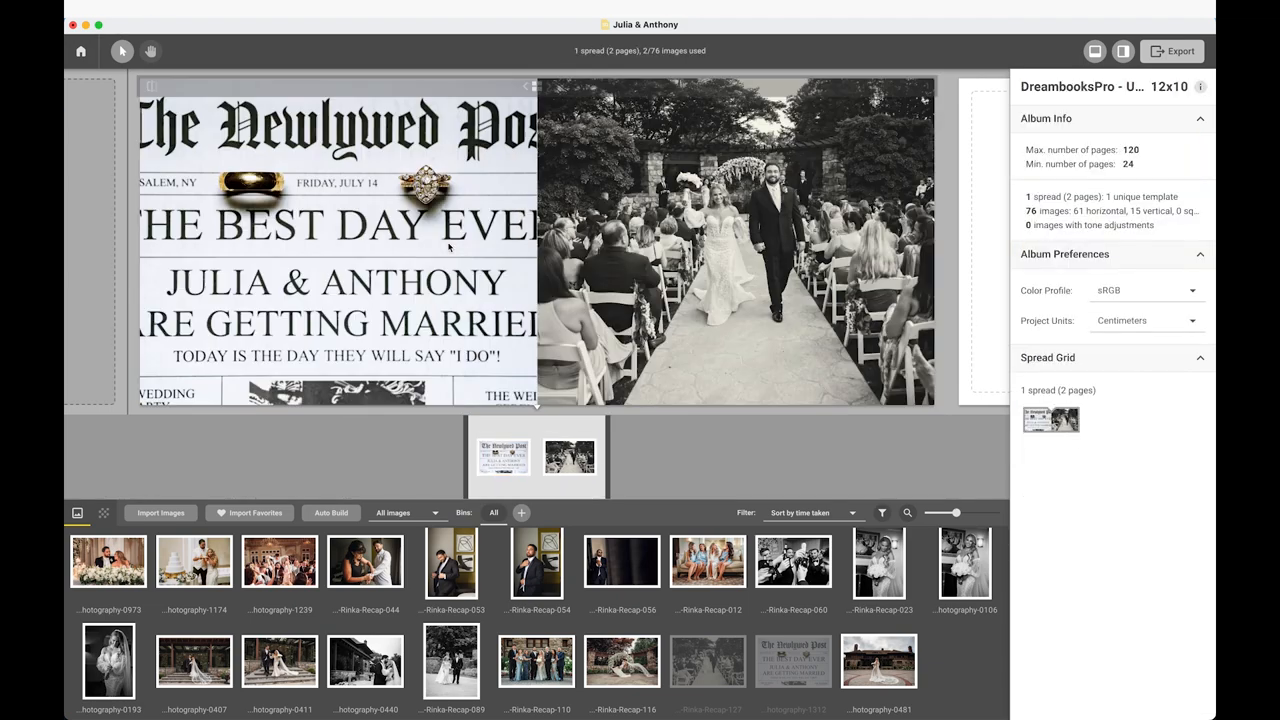
left_click(735, 240)
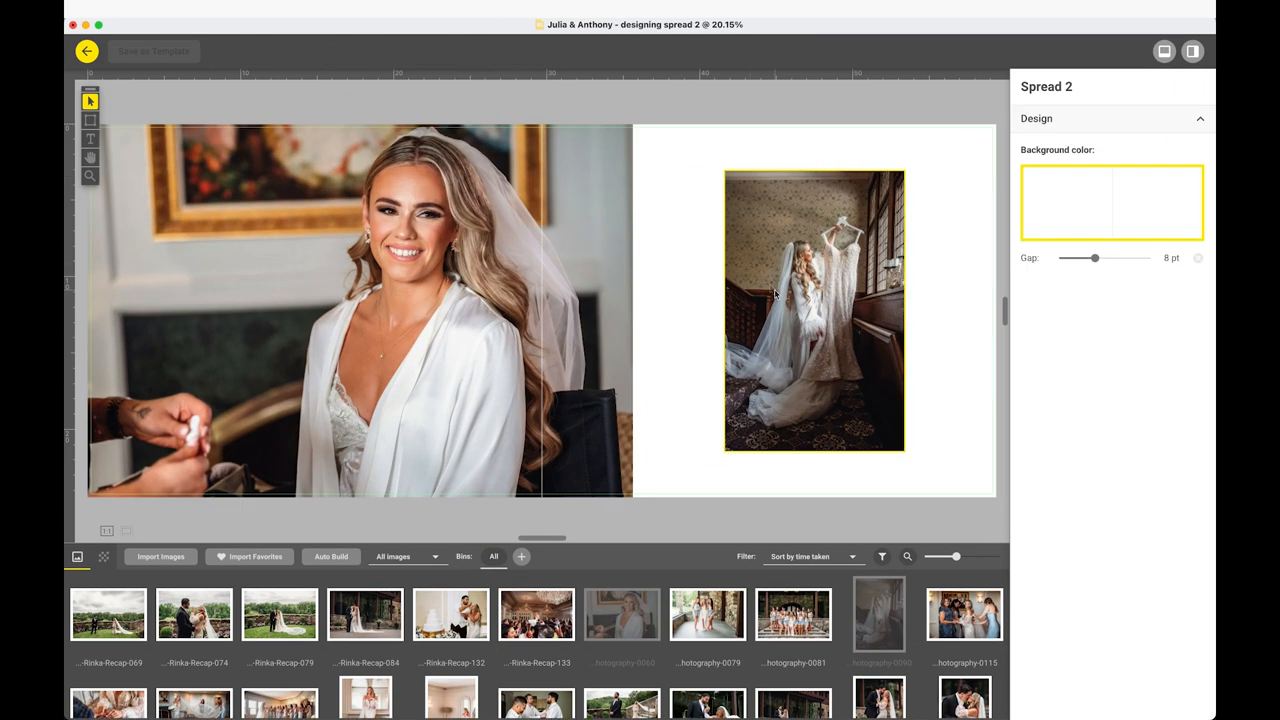
- Enlarge the dress photo on spread 2 and add spreads through the cake-cutting spread
left_click(814, 310)
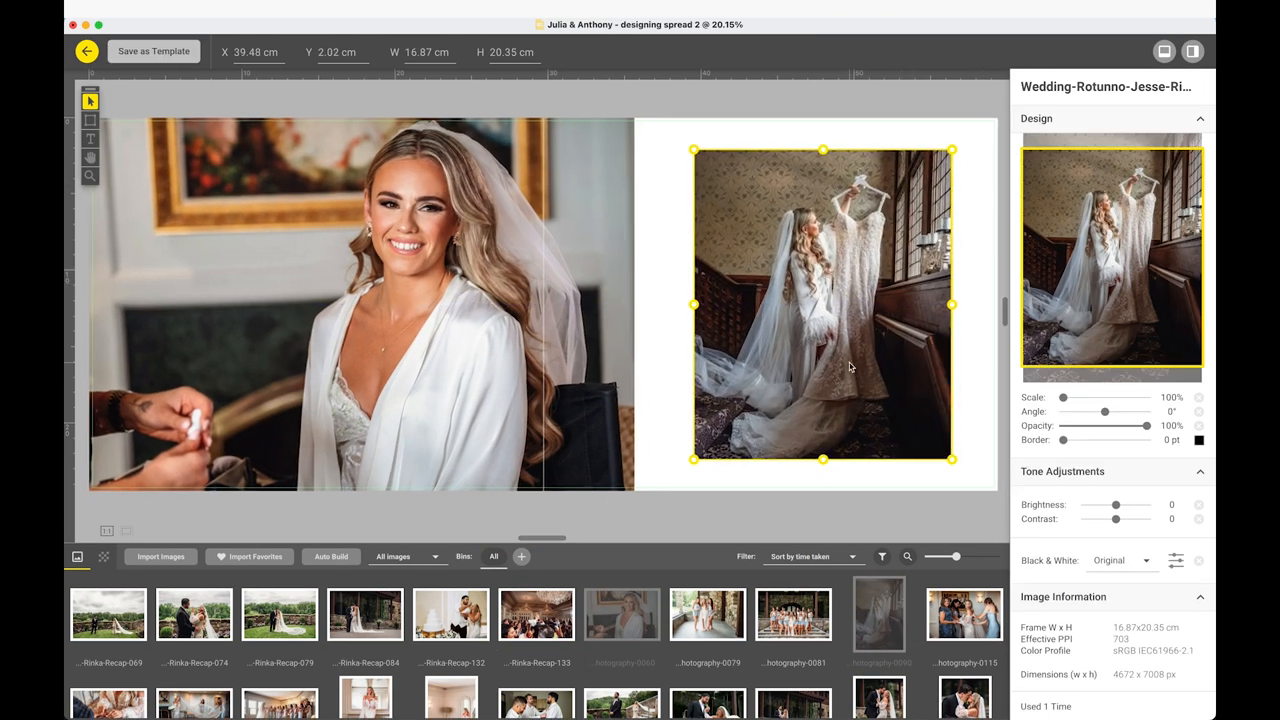
left_click(360, 300)
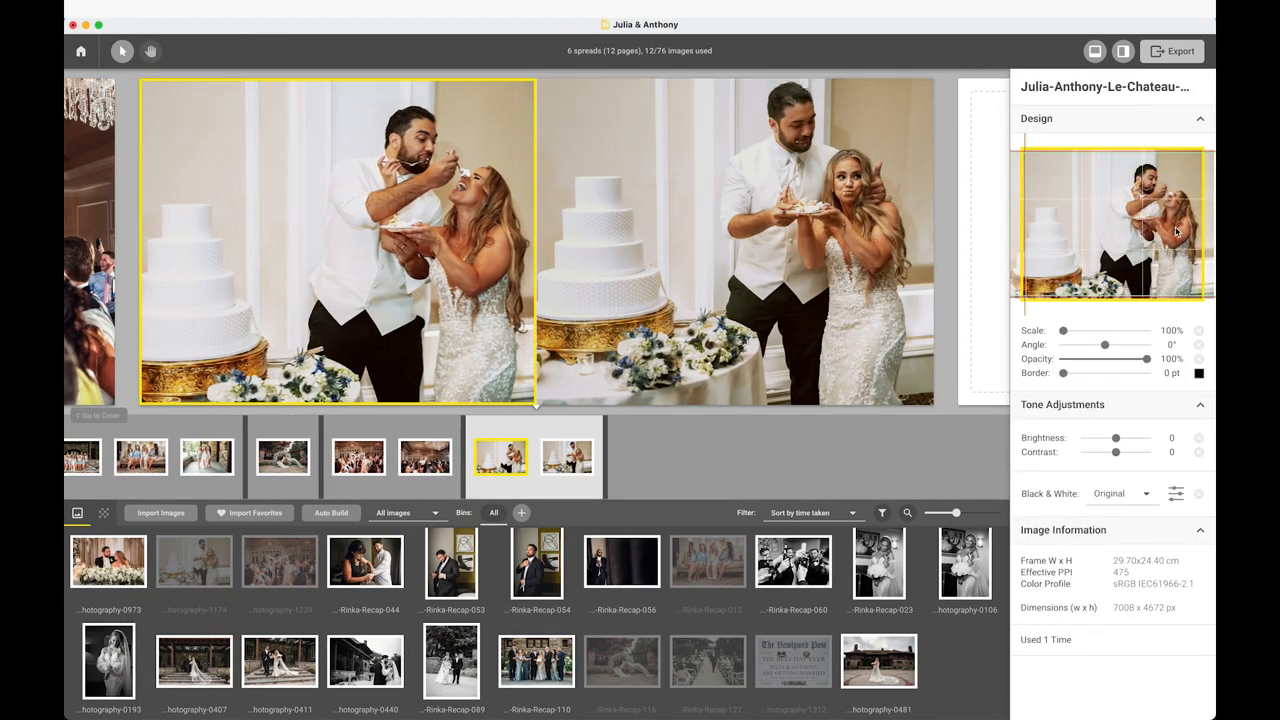
left_click(1120, 493)
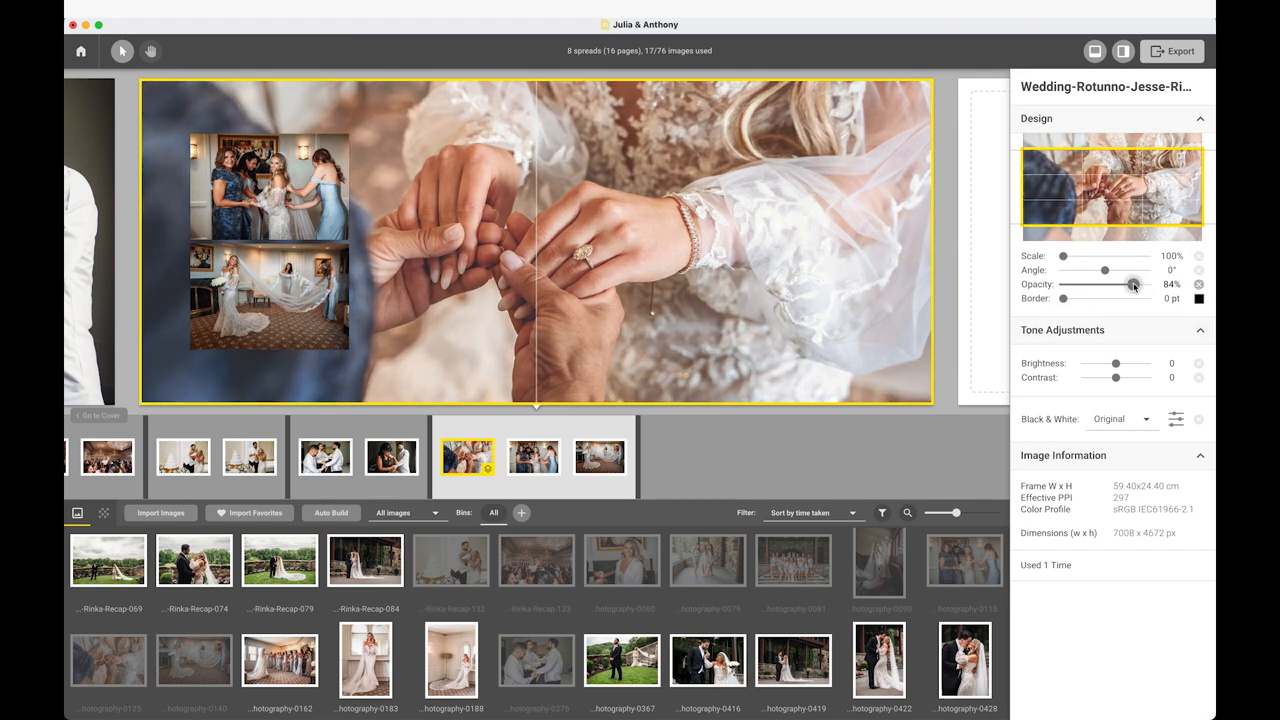
- Fade the background hands photo and give spread 8's two inset photos a 3 pt border
left_click_drag(1135, 284, 1131, 284)
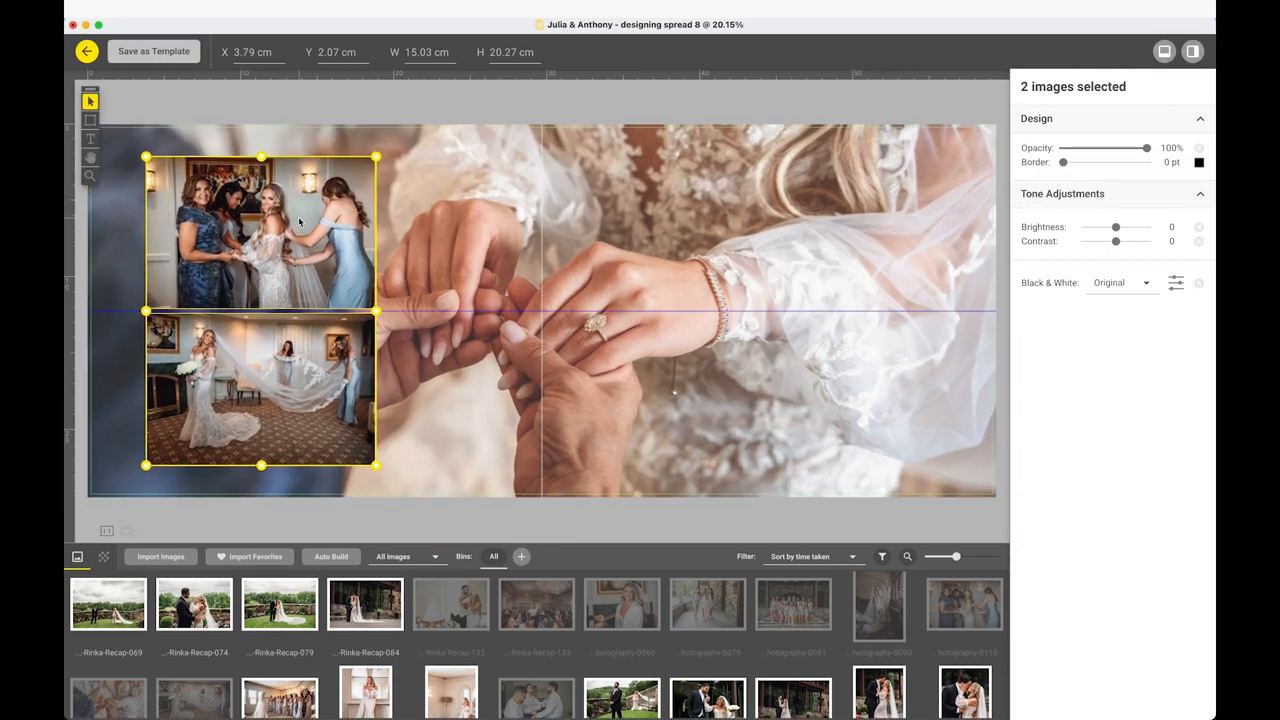
left_click_drag(1063, 162, 1093, 162)
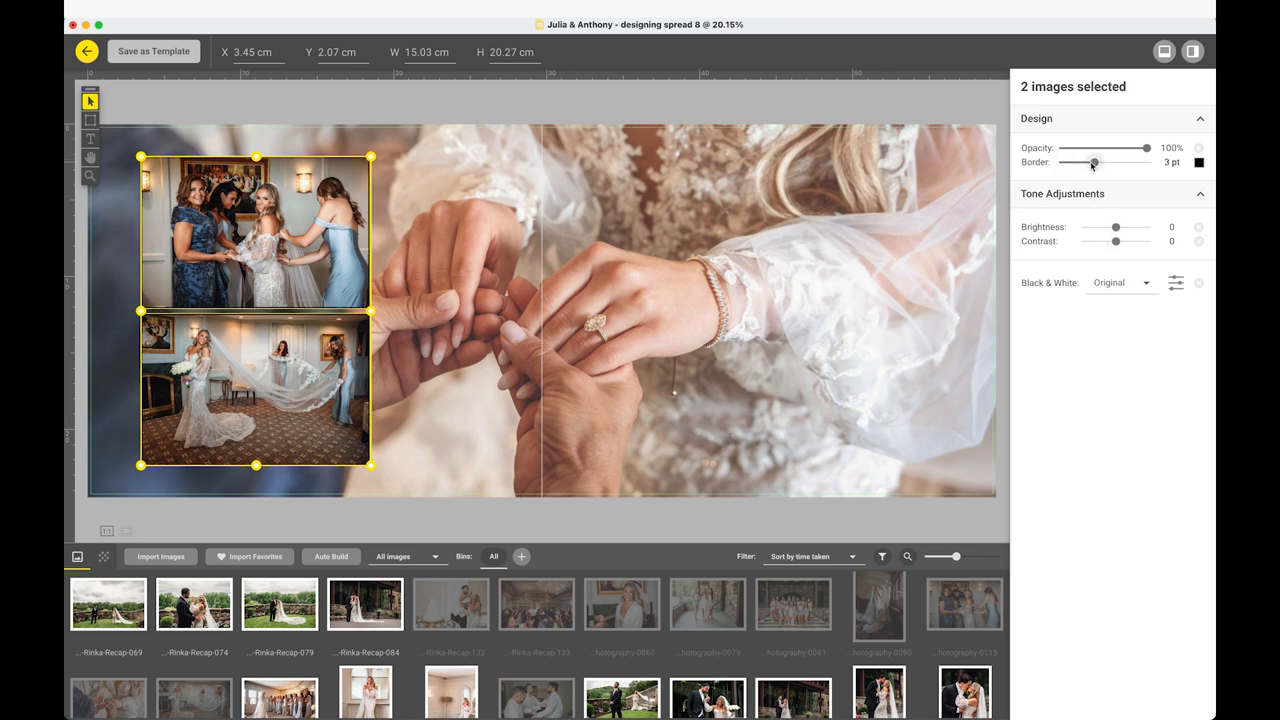
left_click(255, 232)
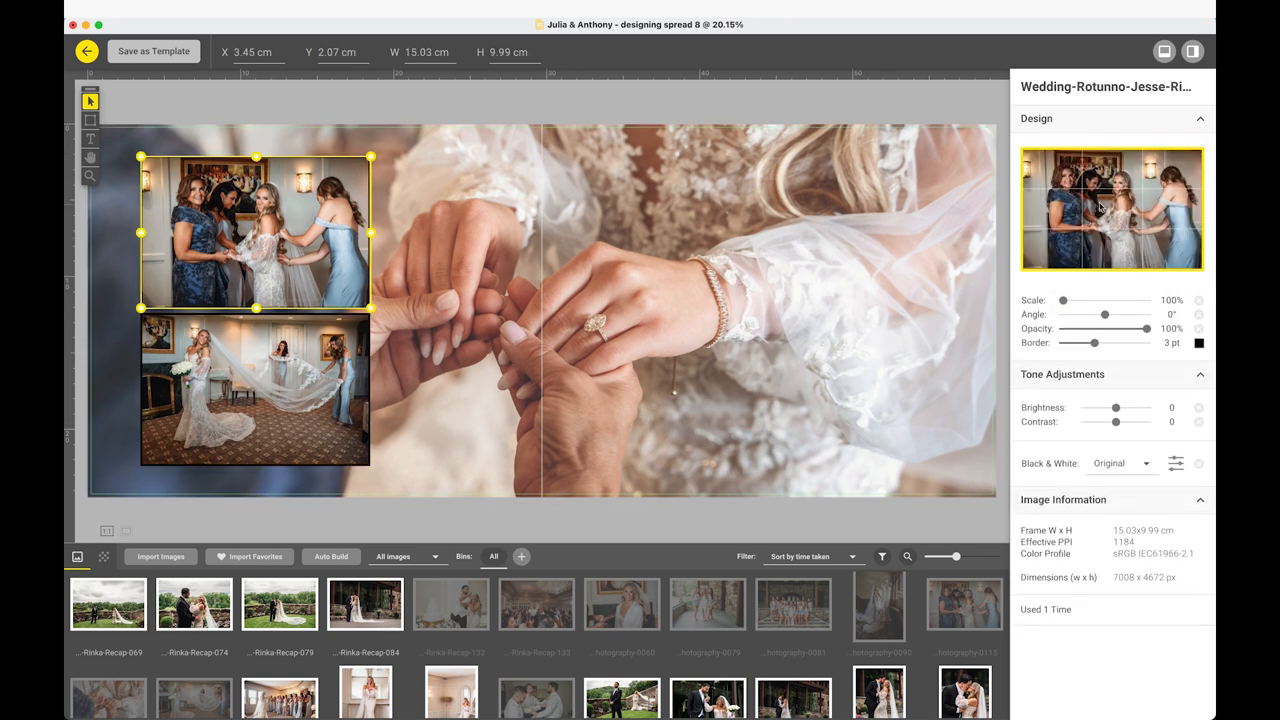
left_click(255, 400)
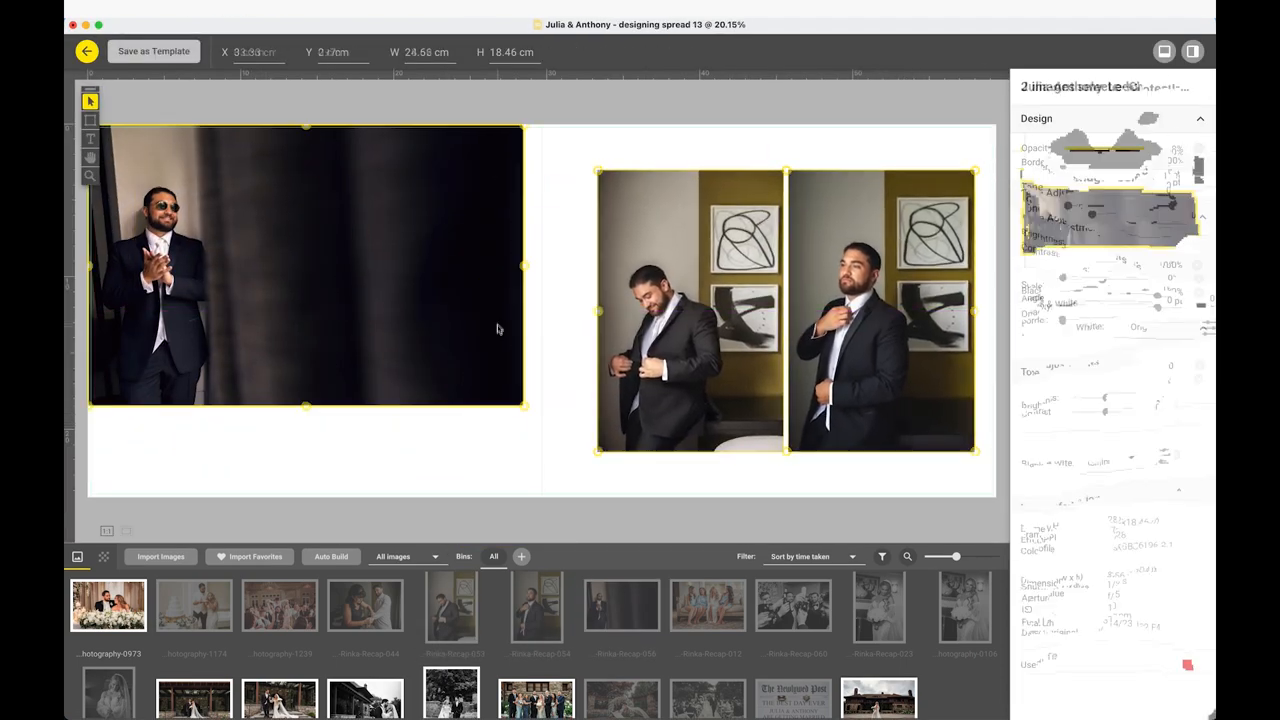
- Set spread 13's three groom photos to Black & White and exit the spread
right_click(690, 310)
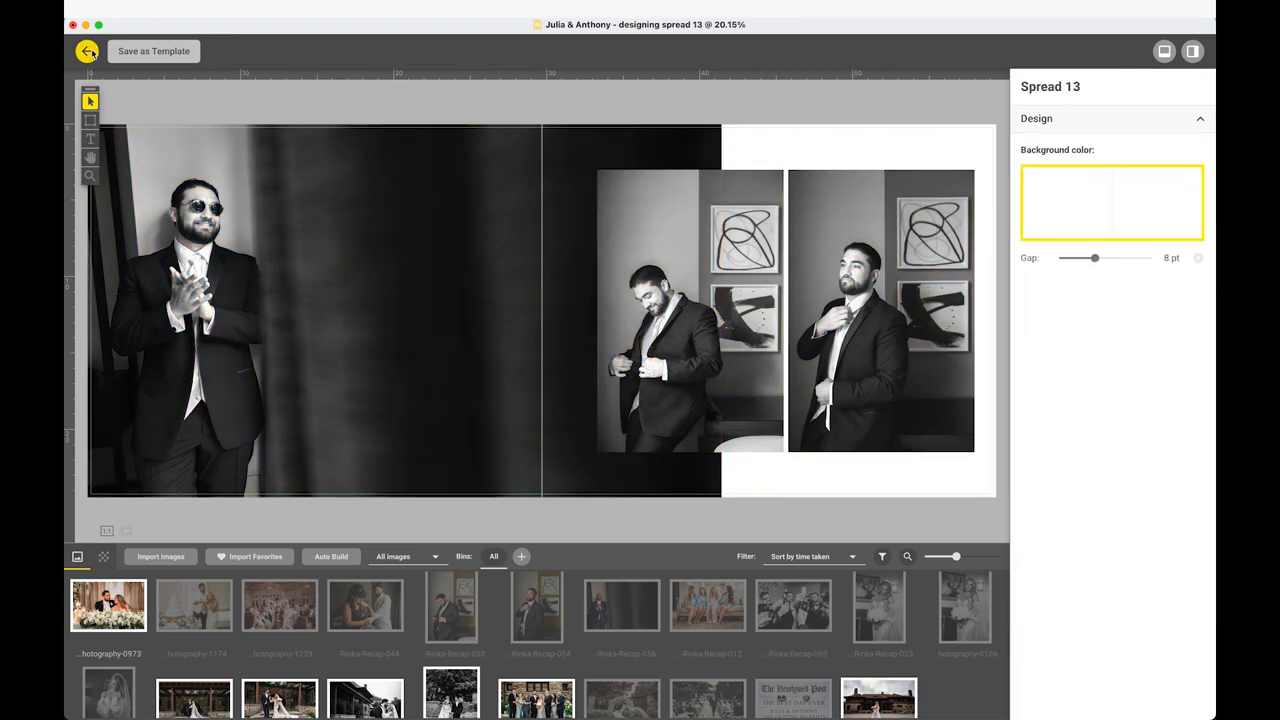
left_click(85, 51)
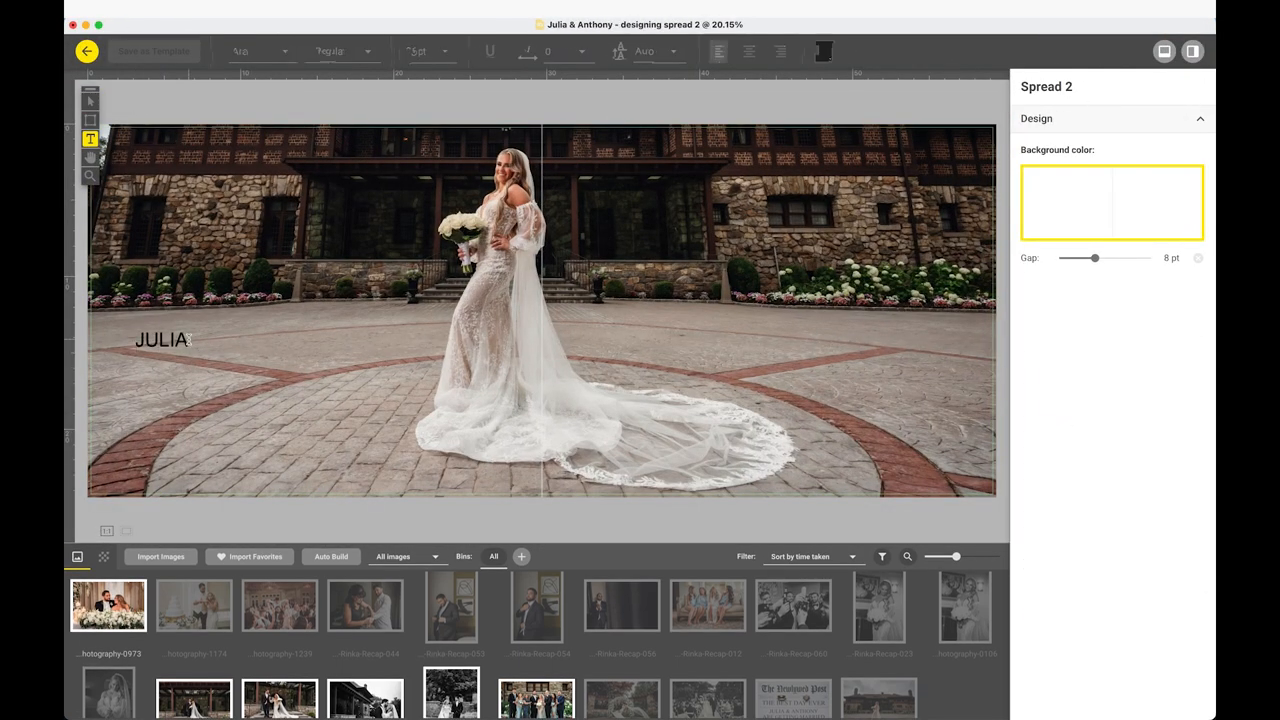
- Change the JULIA text on spread 2 to a script typeface
left_click(258, 51)
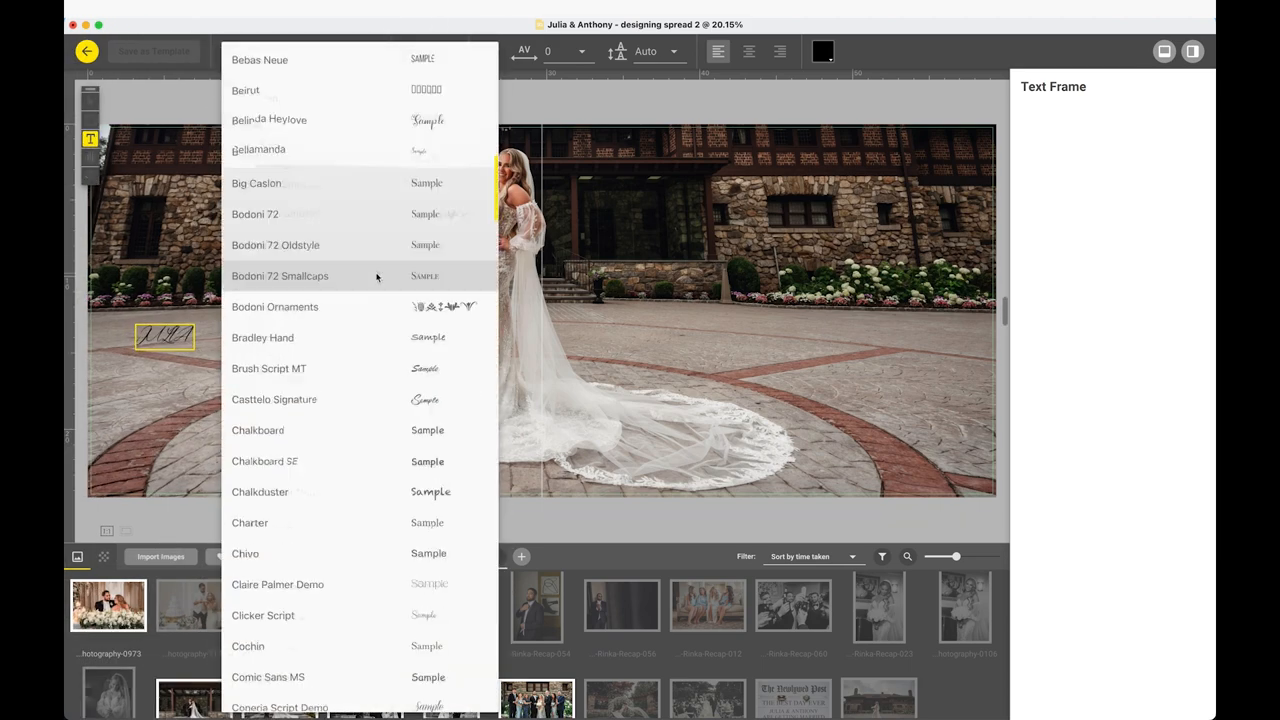
left_click(273, 399)
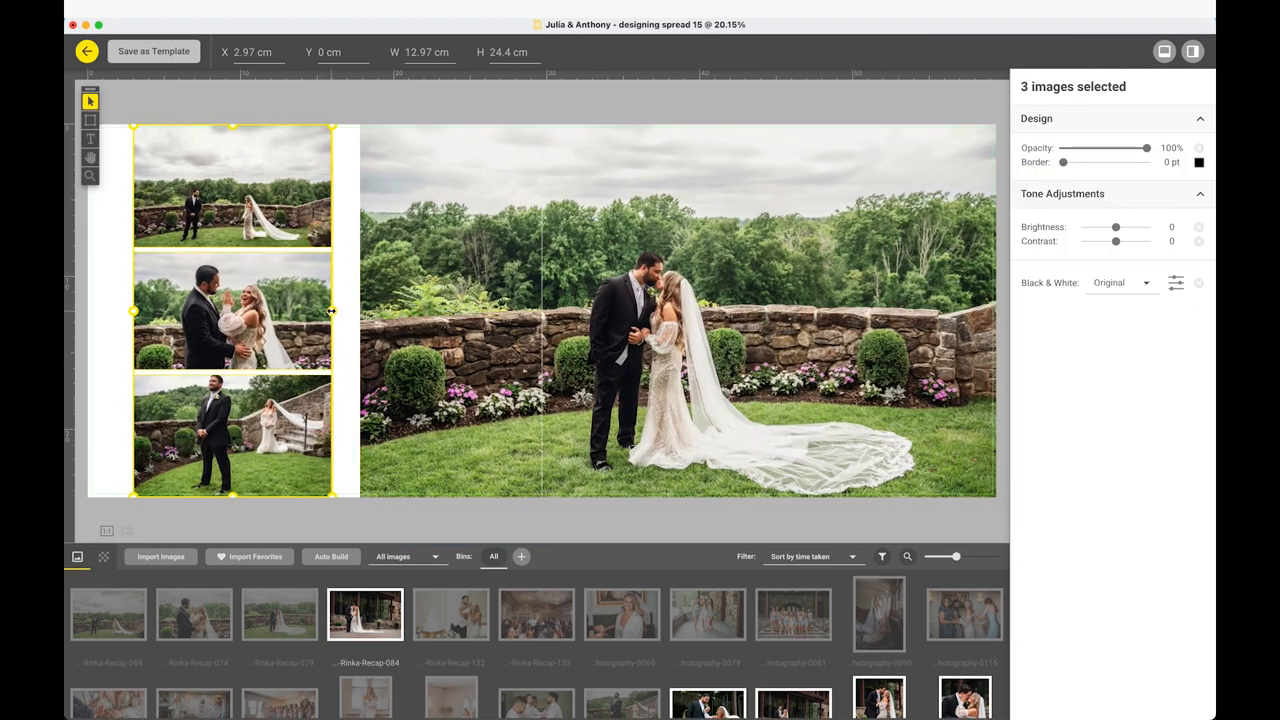
- Open spread 15 in the designer and select the three stacked left-page photos
left_click(86, 51)
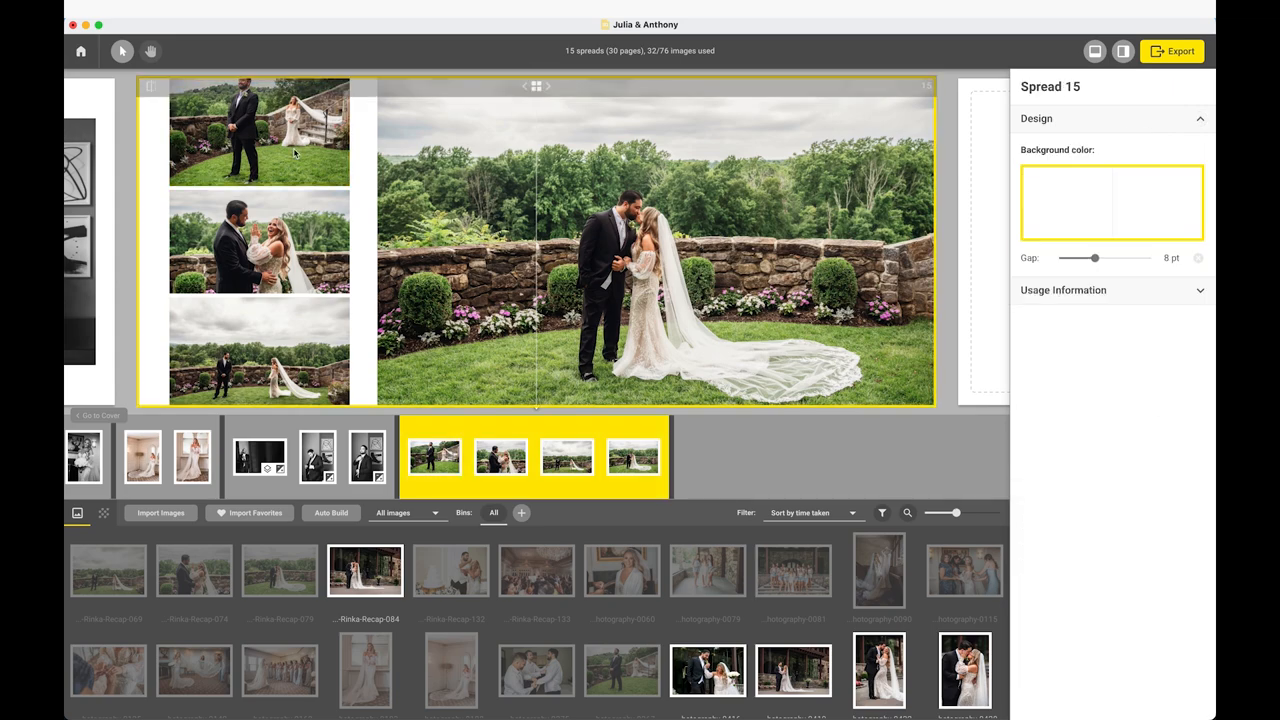
double_click(640, 260)
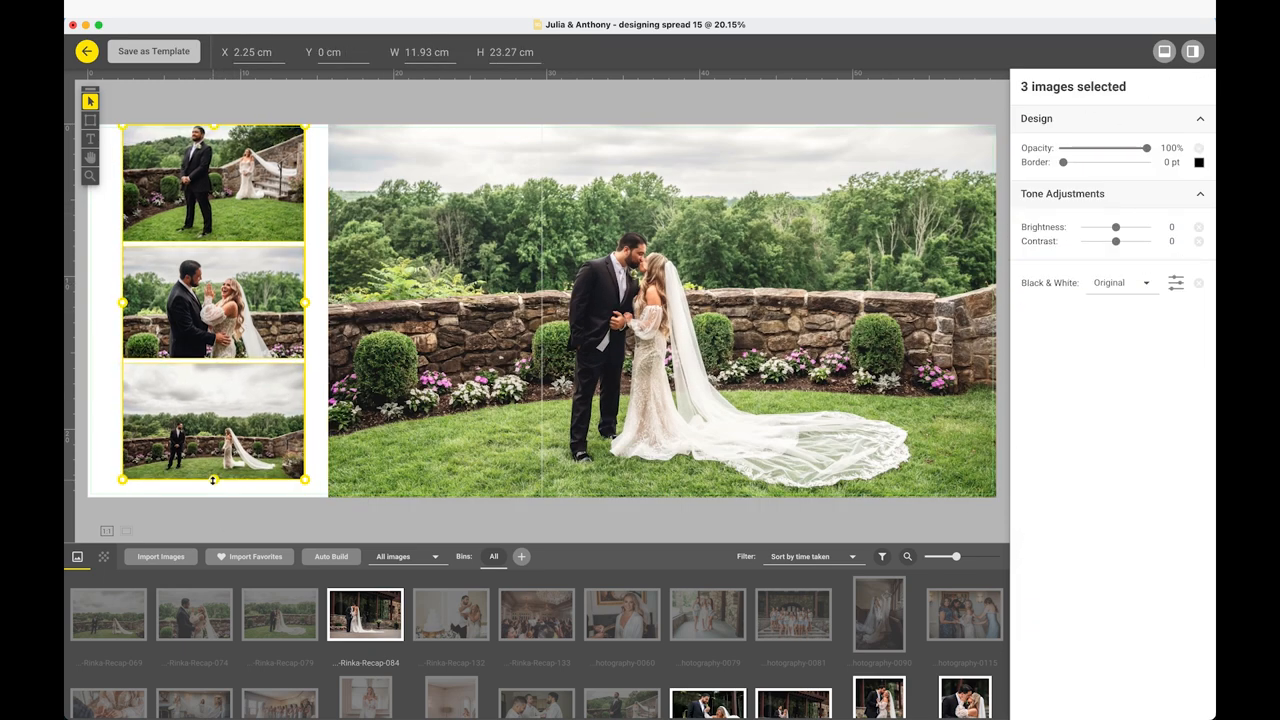
left_click(212, 430)
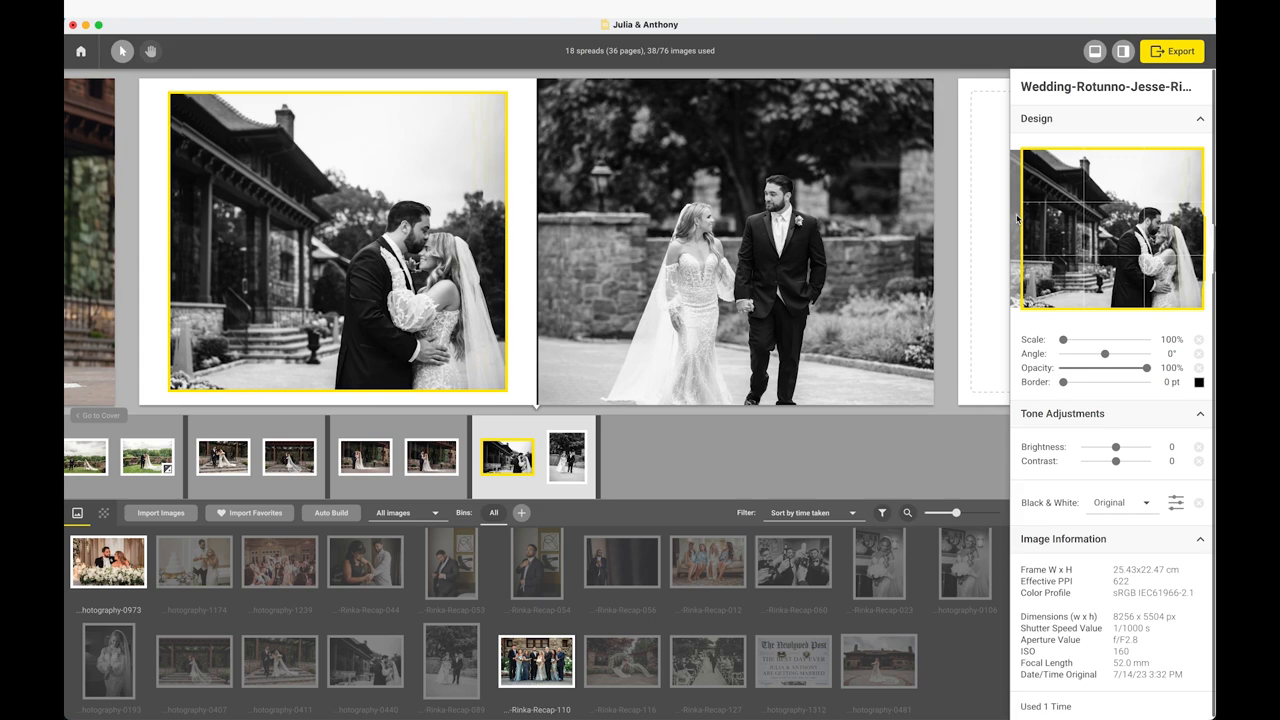
- Scale the black-and-white kiss photo up to about 151%
left_click_drag(1062, 339, 1095, 339)
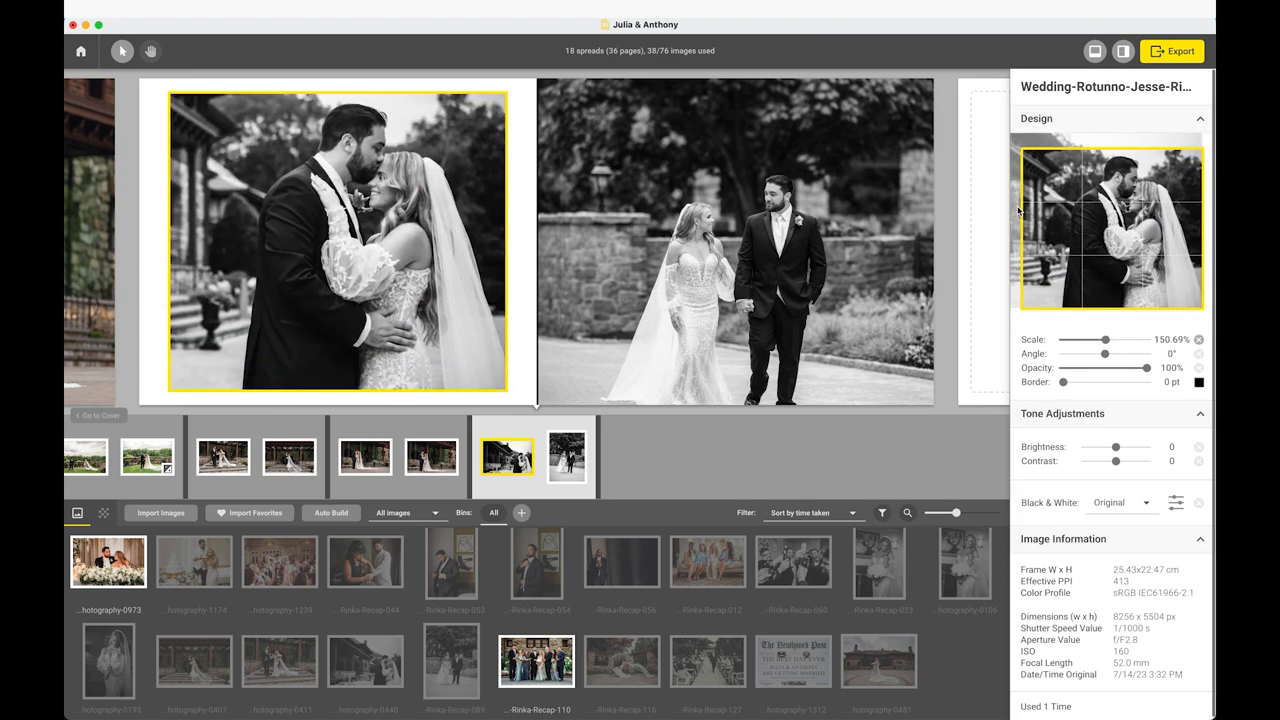
left_click(735, 240)
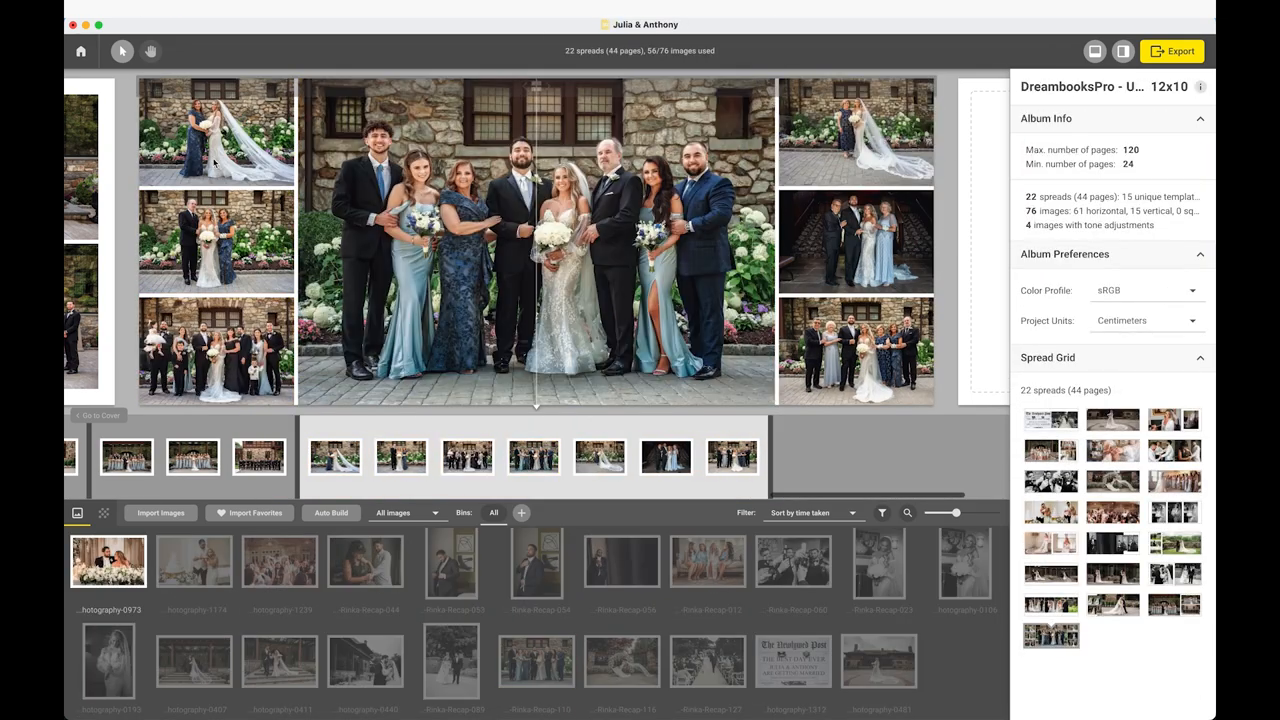
- Add a spread of bridesmaid and group portraits and view its thumbnail
left_click(854, 241)
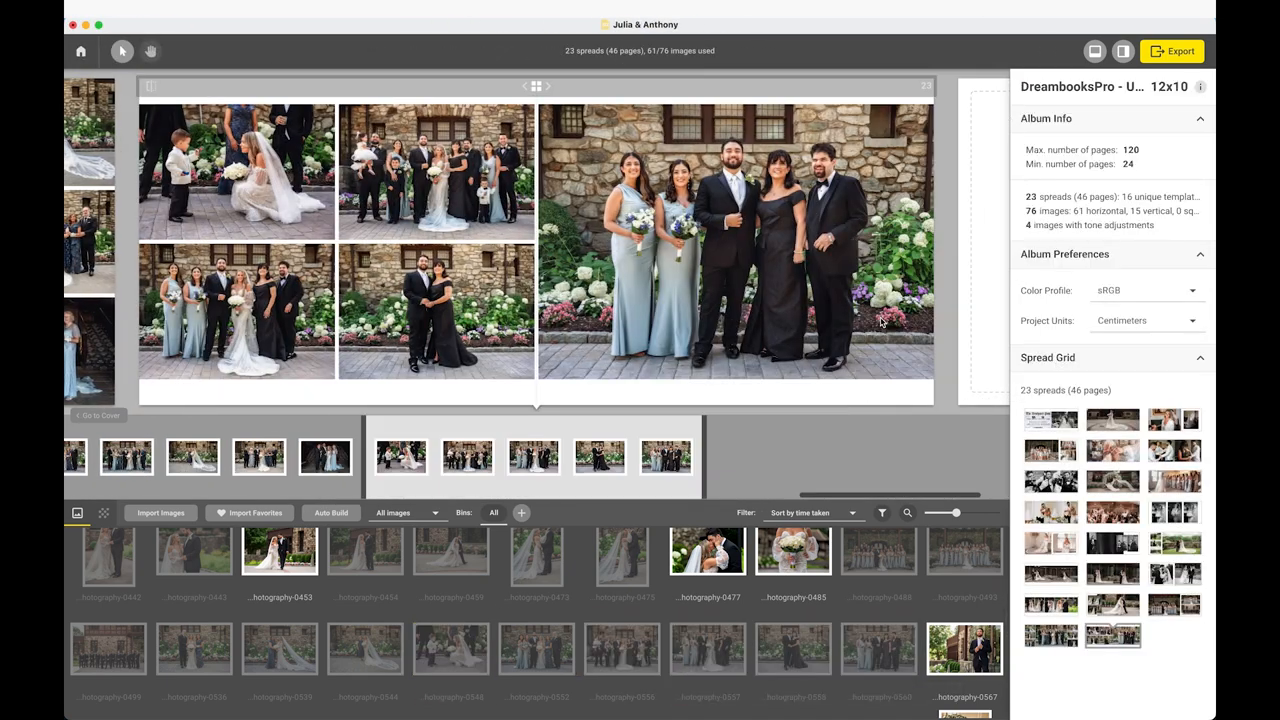
left_click(438, 311)
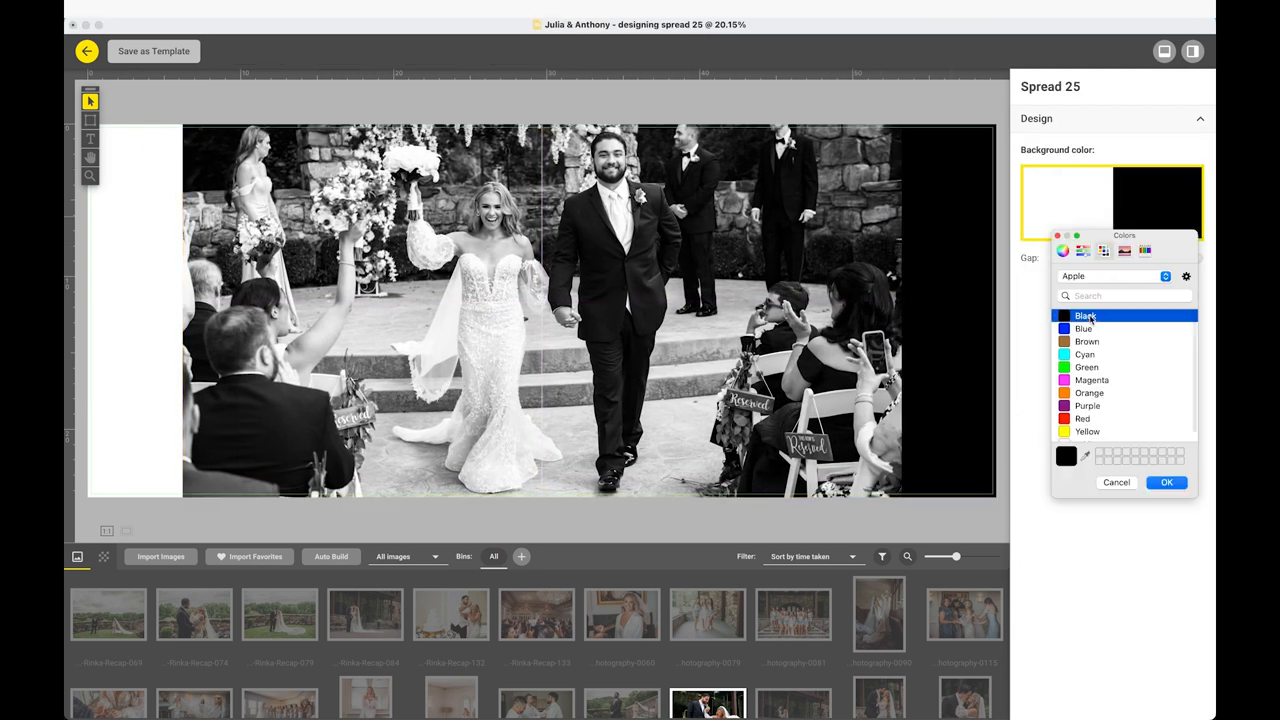
- Set spread 25's background colour to white behind the recessional photo
left_click(1168, 482)
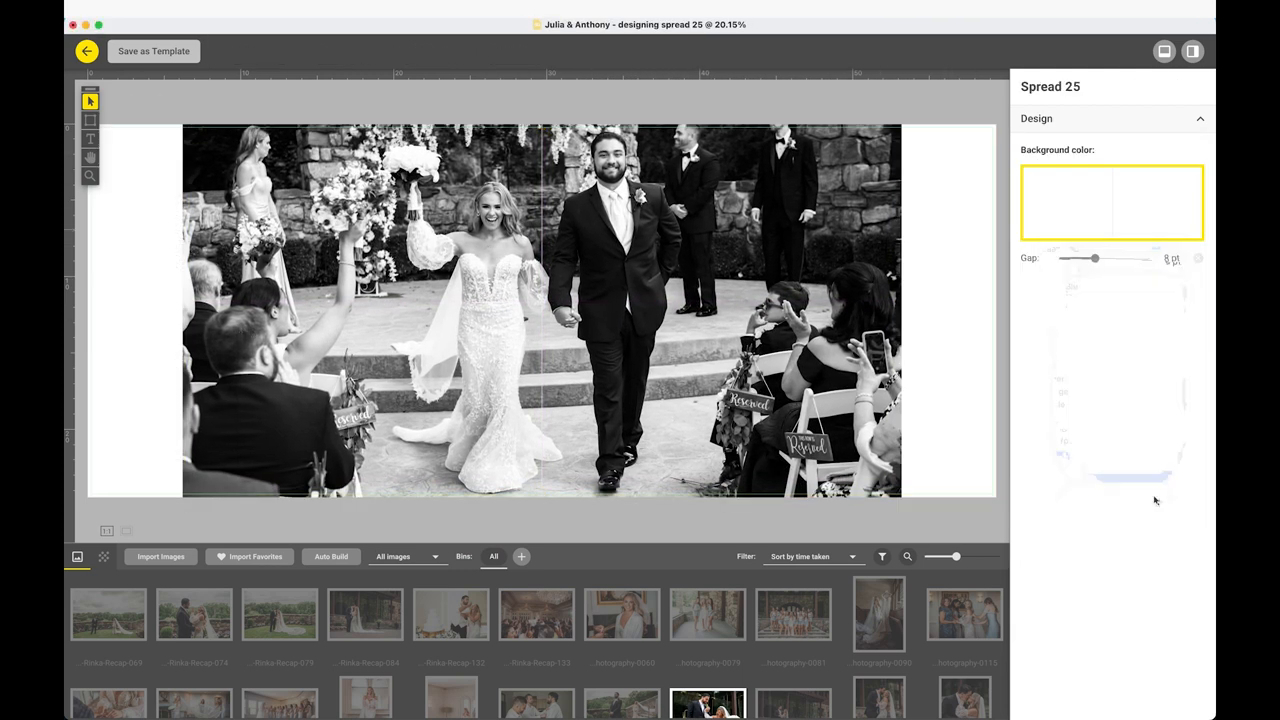
left_click(86, 51)
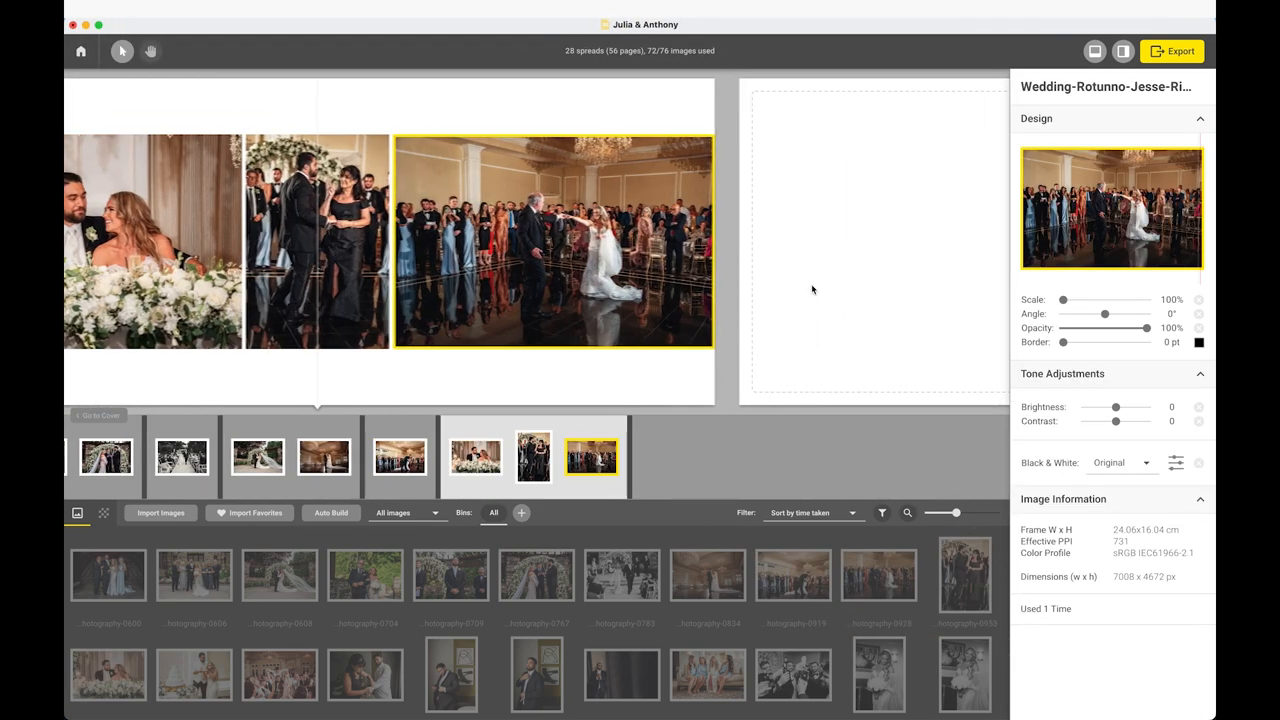
- Run a Painterly Photoshop action on the first-dance photo, accepting the flatten warning
right_click(553, 240)
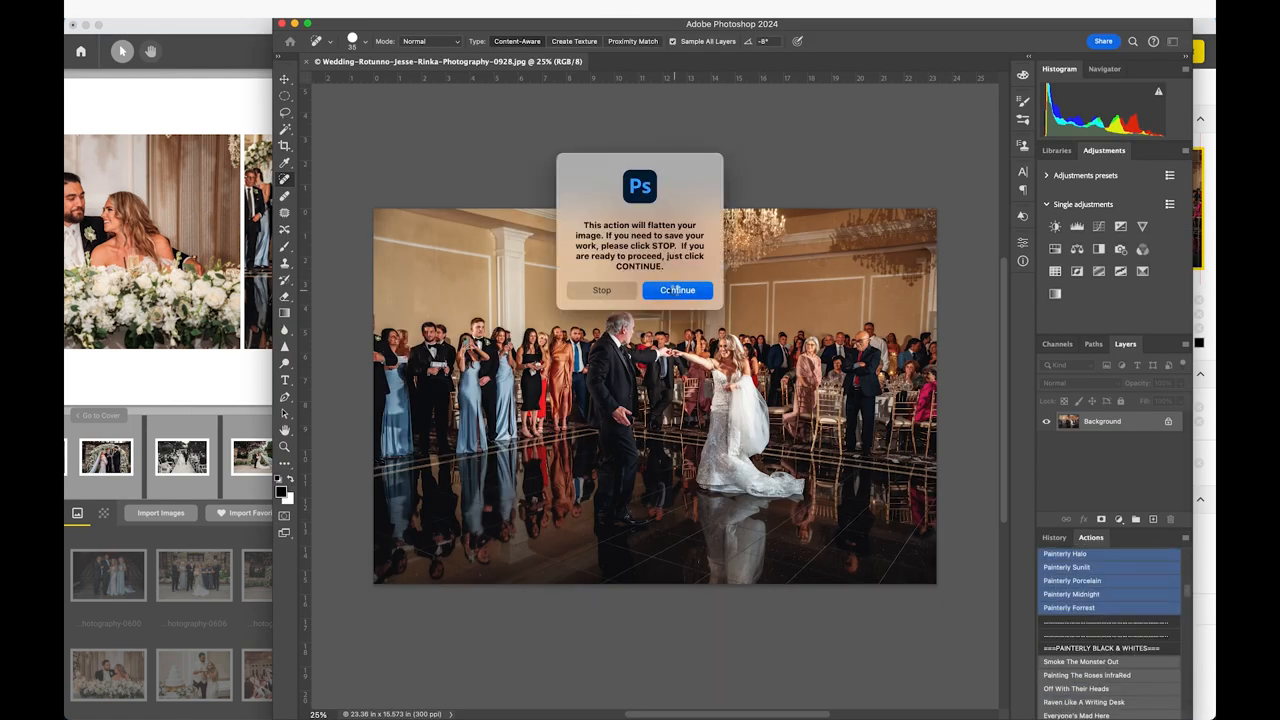
left_click(677, 290)
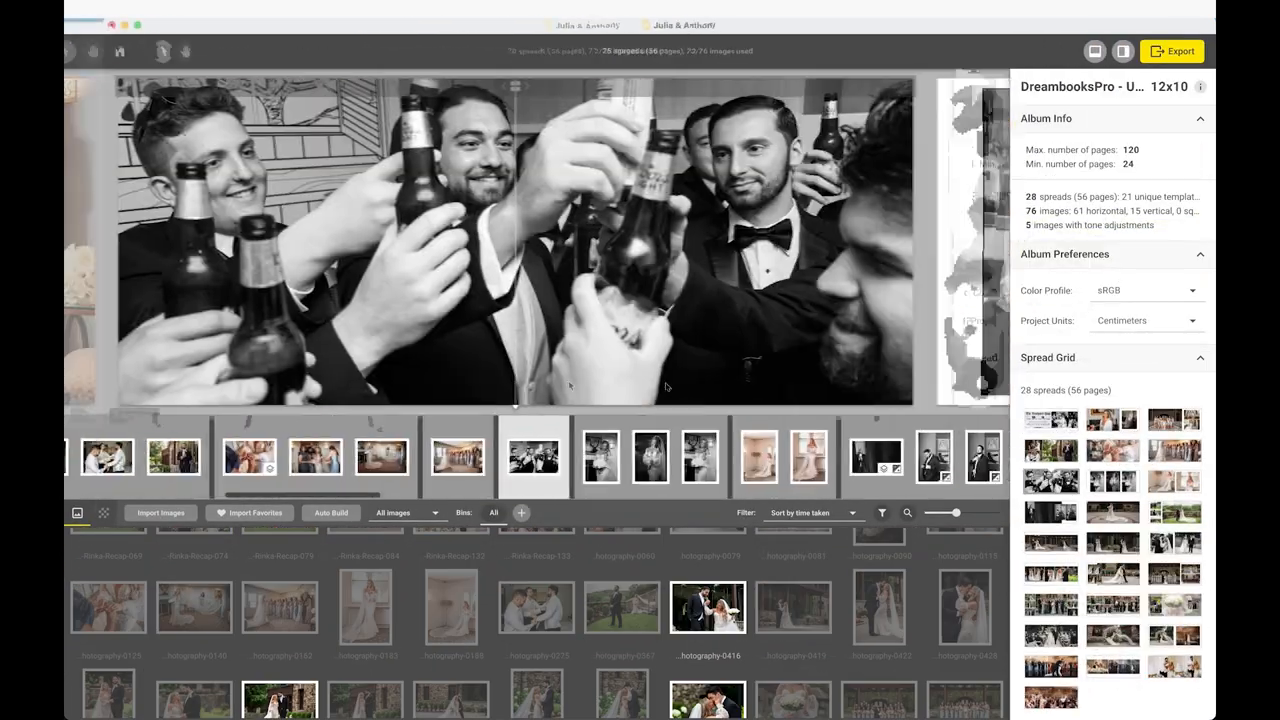
- Preview a walking-couple library photo, then bring up the album Export settings
double_click(719, 621)
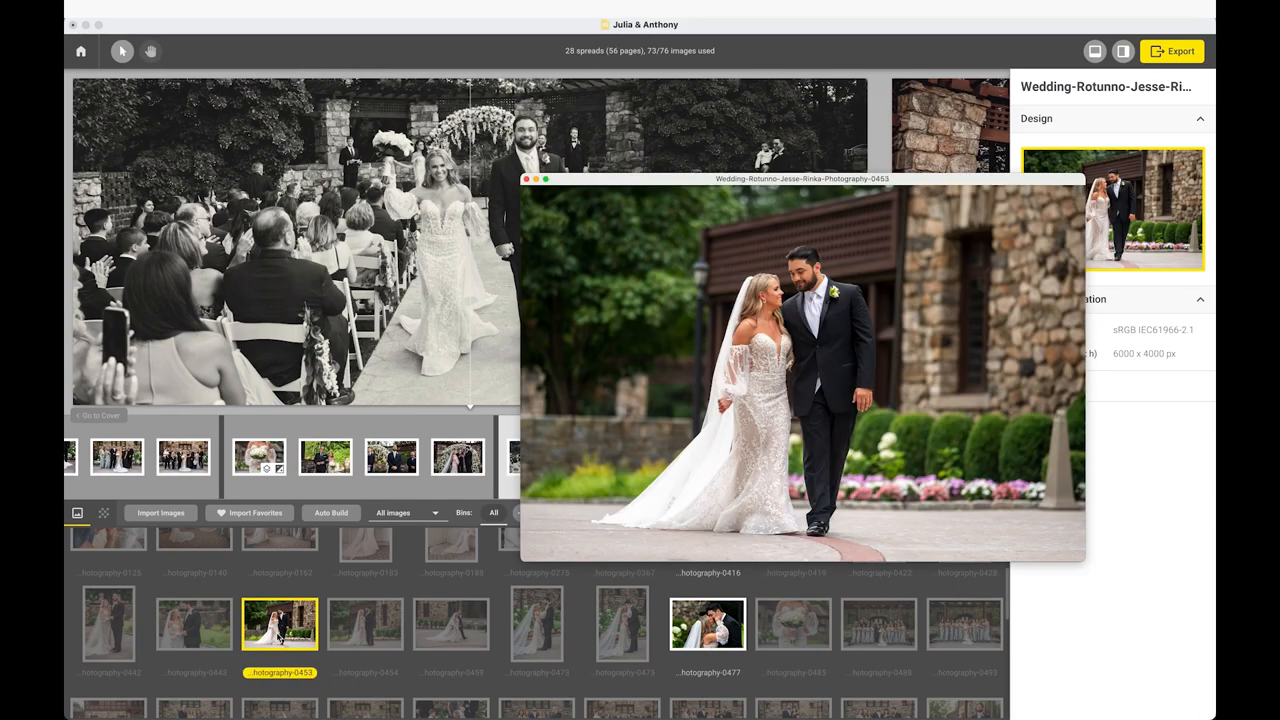
left_click(1179, 51)
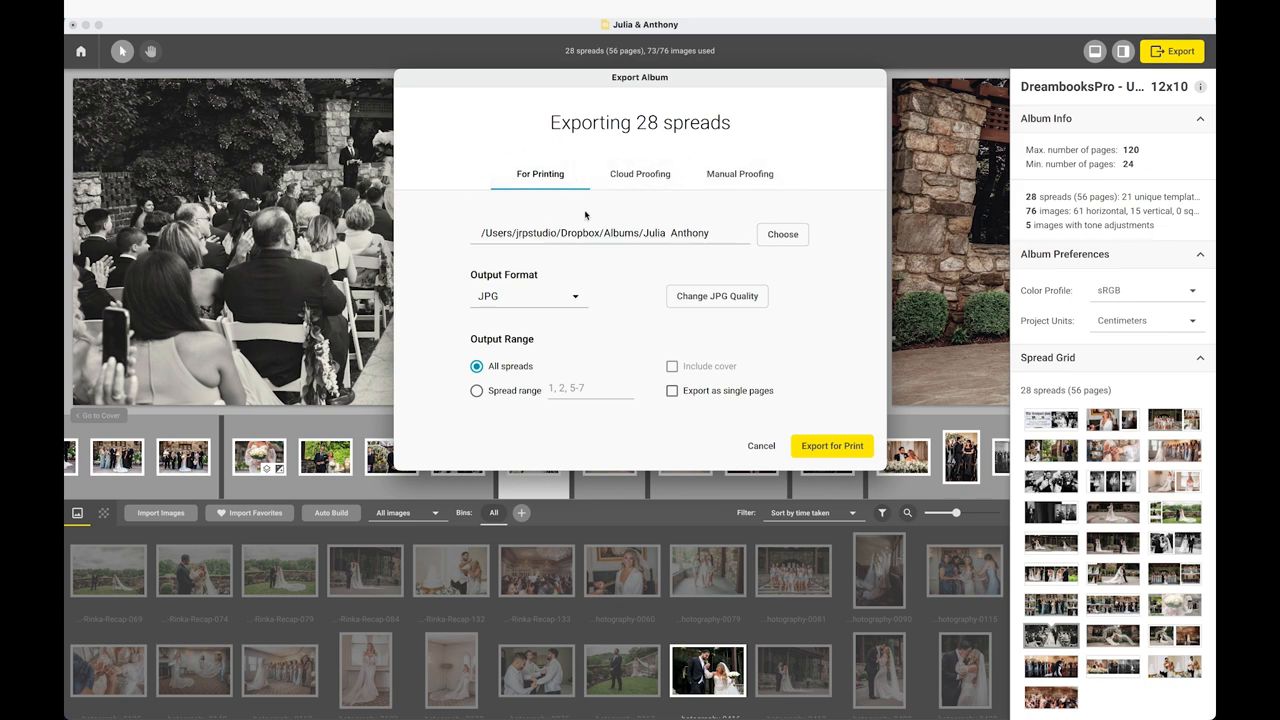
- Export all spreads as single pages to Cloud Proofing
left_click(476, 391)
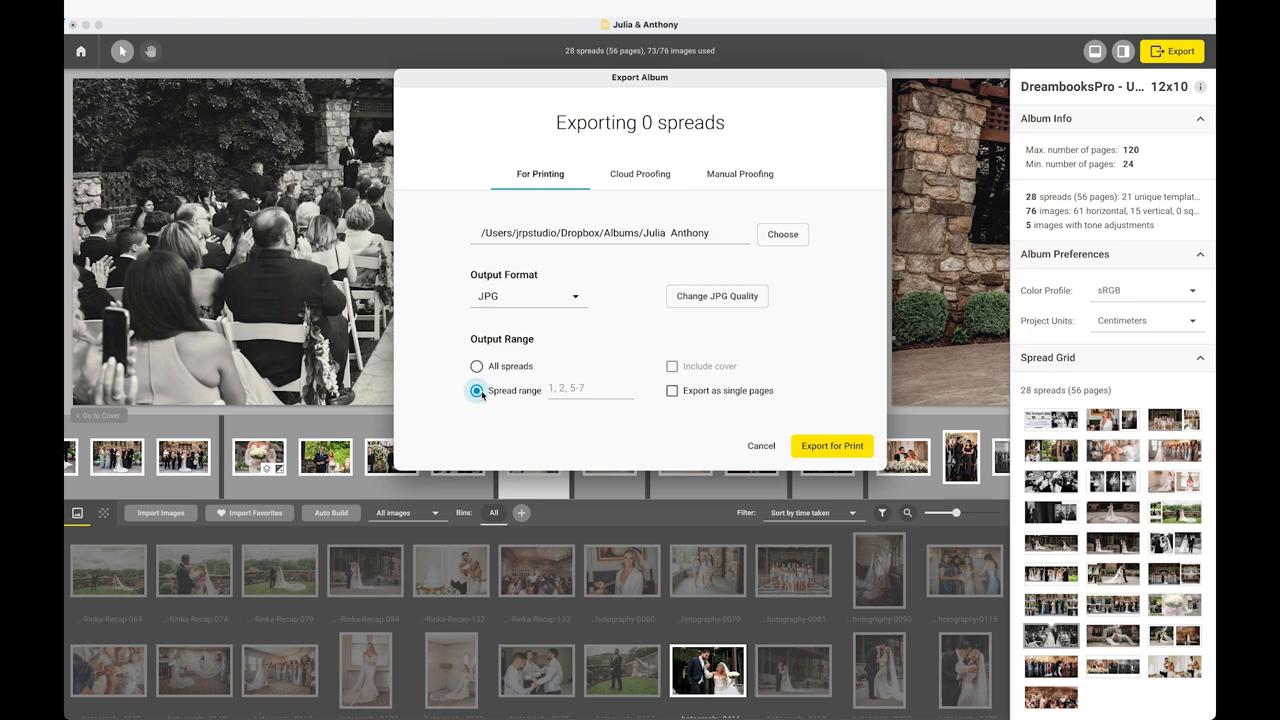
left_click(671, 390)
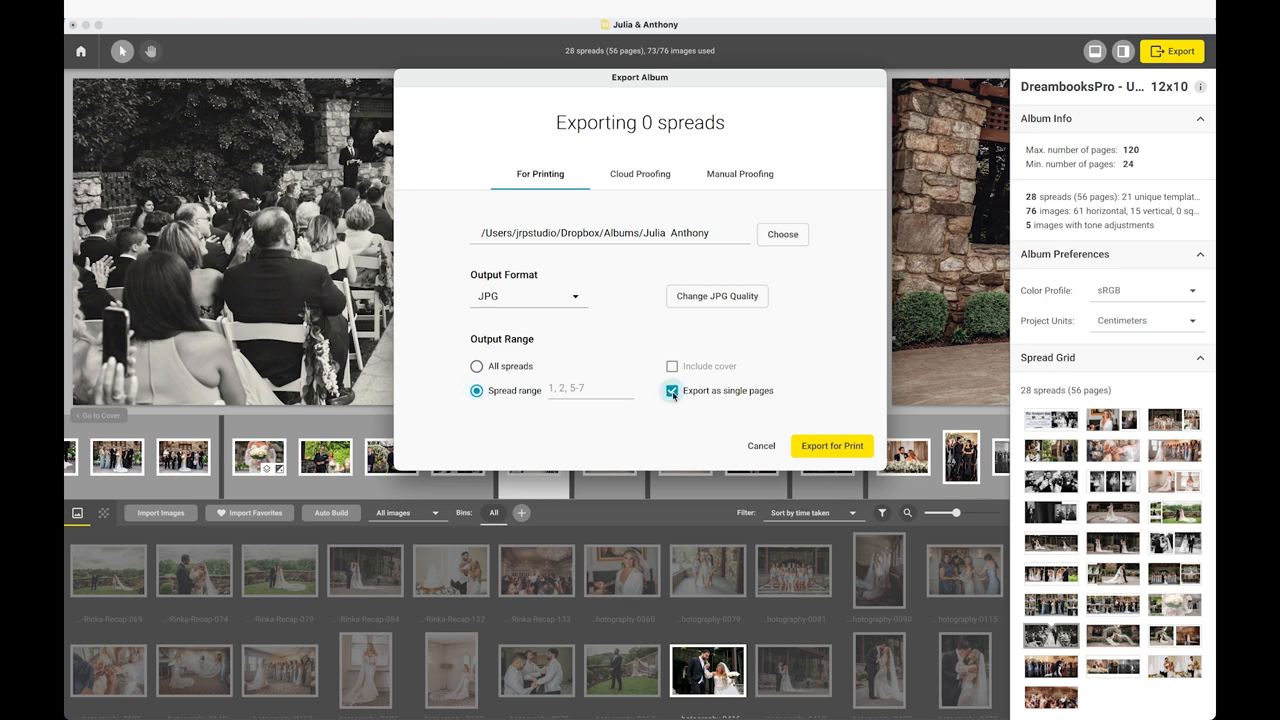
left_click(476, 366)
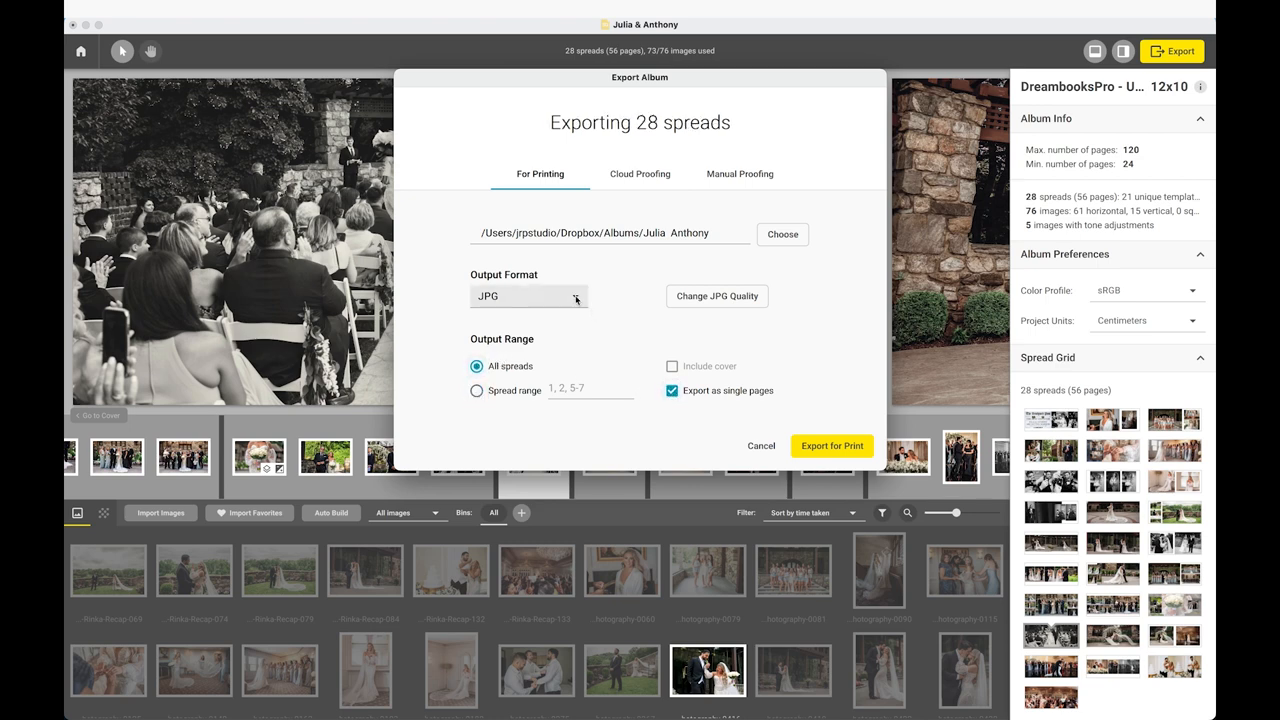
left_click(528, 296)
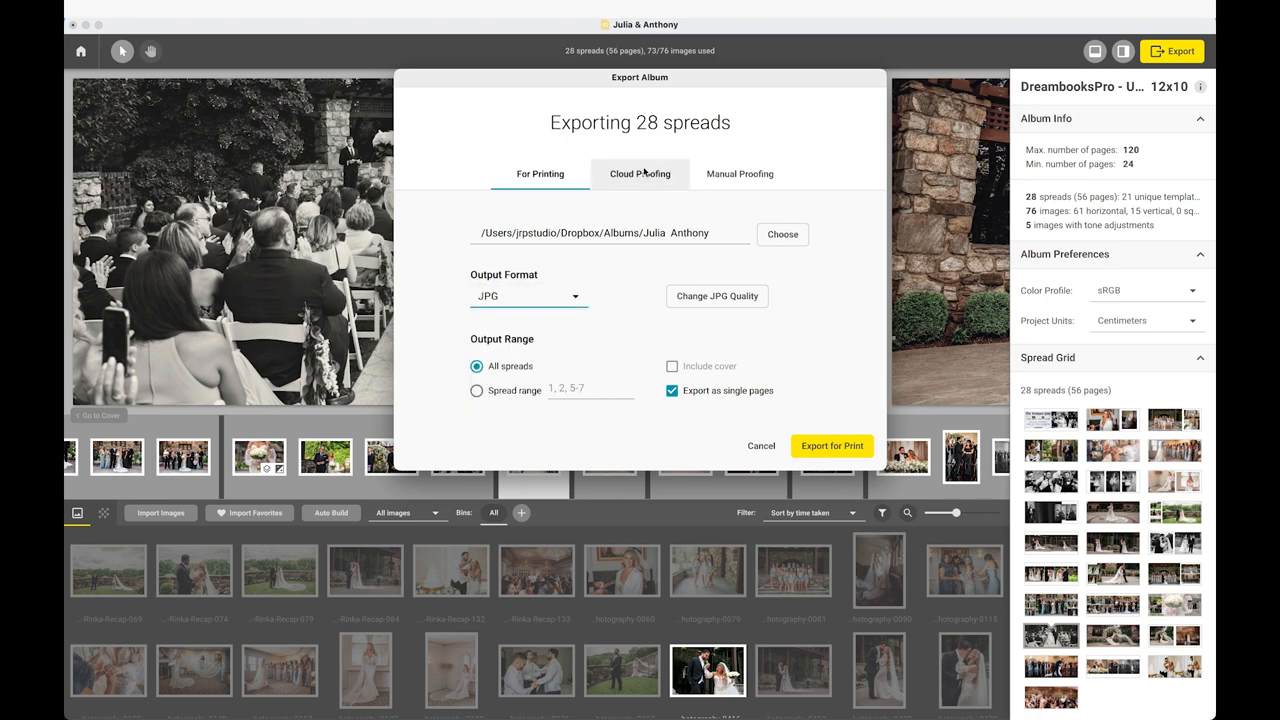
left_click(639, 173)
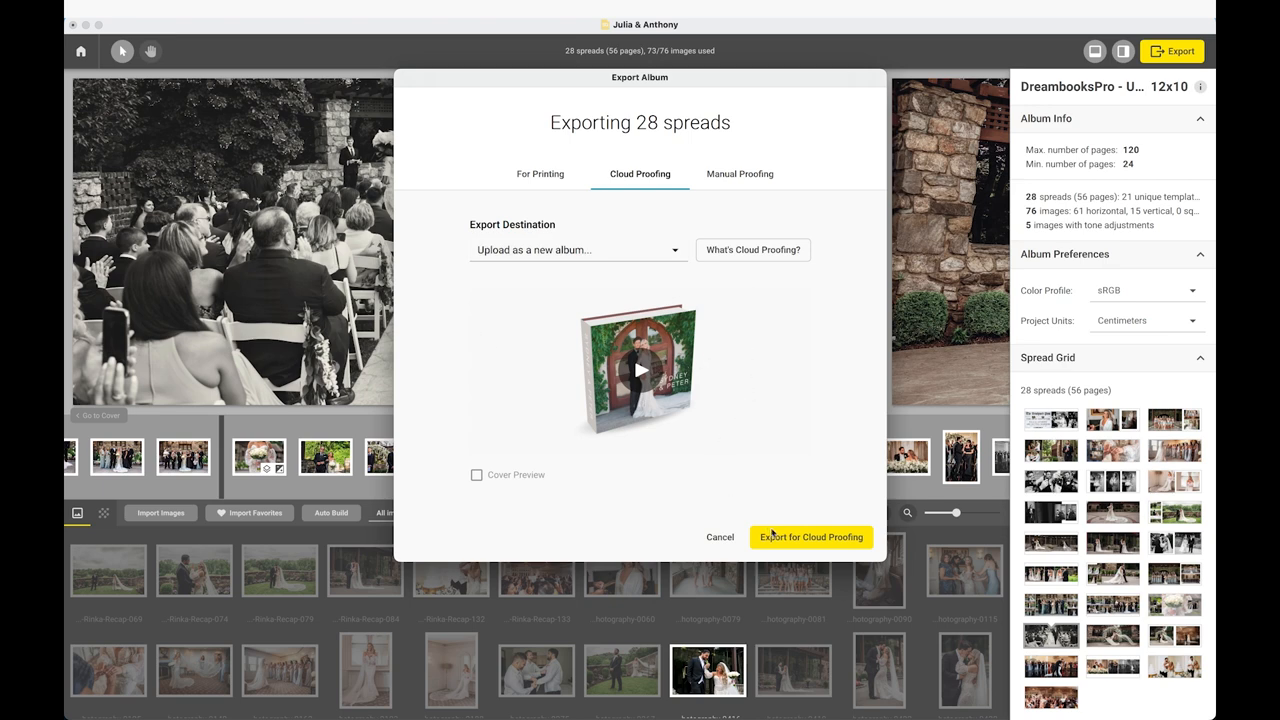
left_click(810, 537)
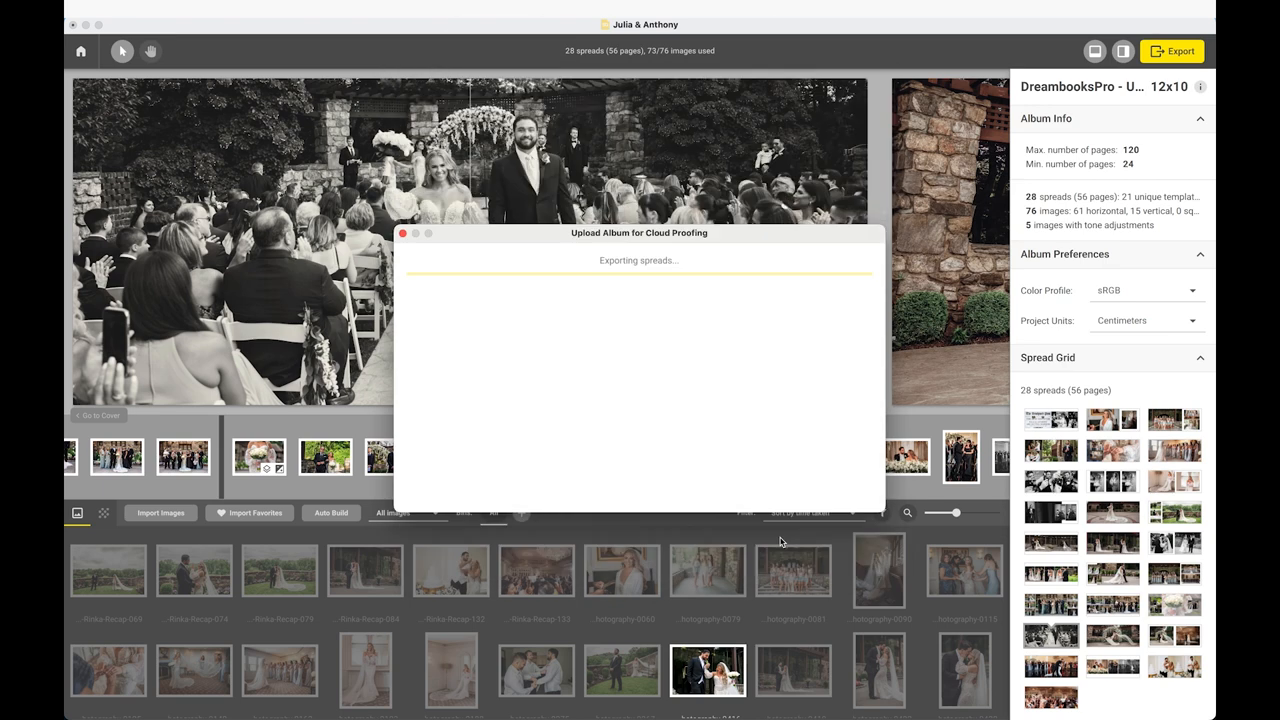
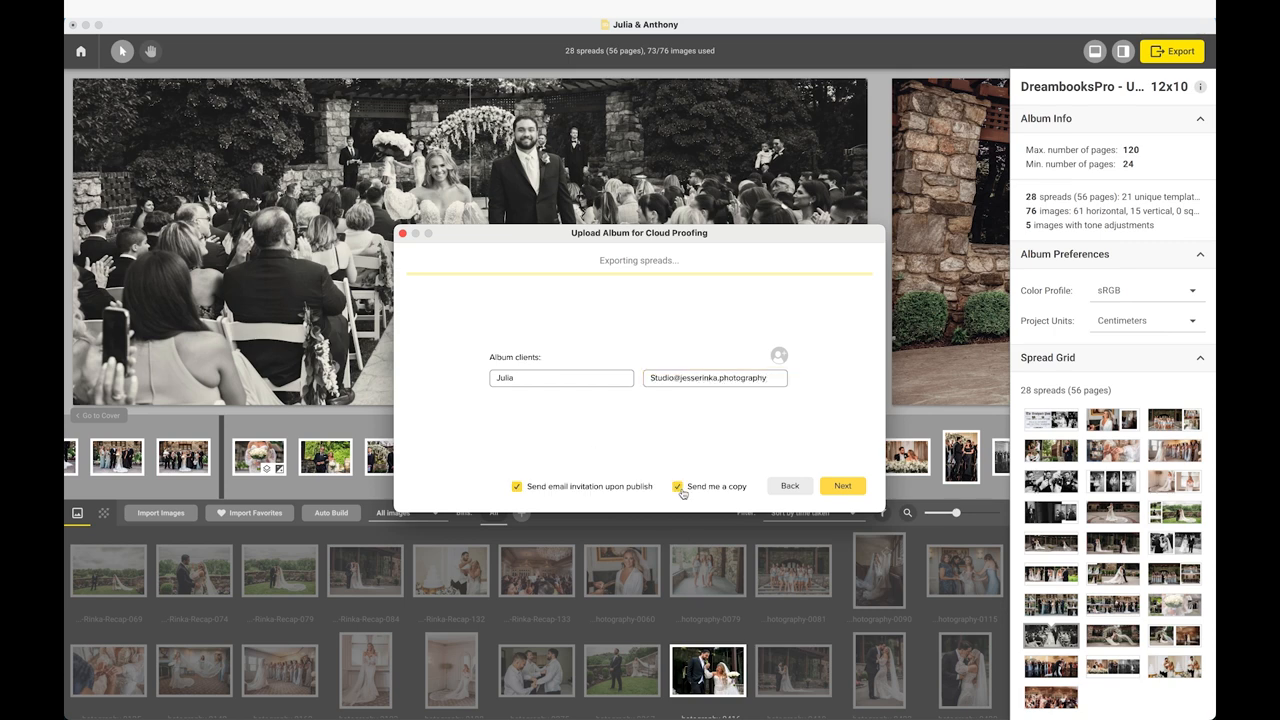
left_click(778, 355)
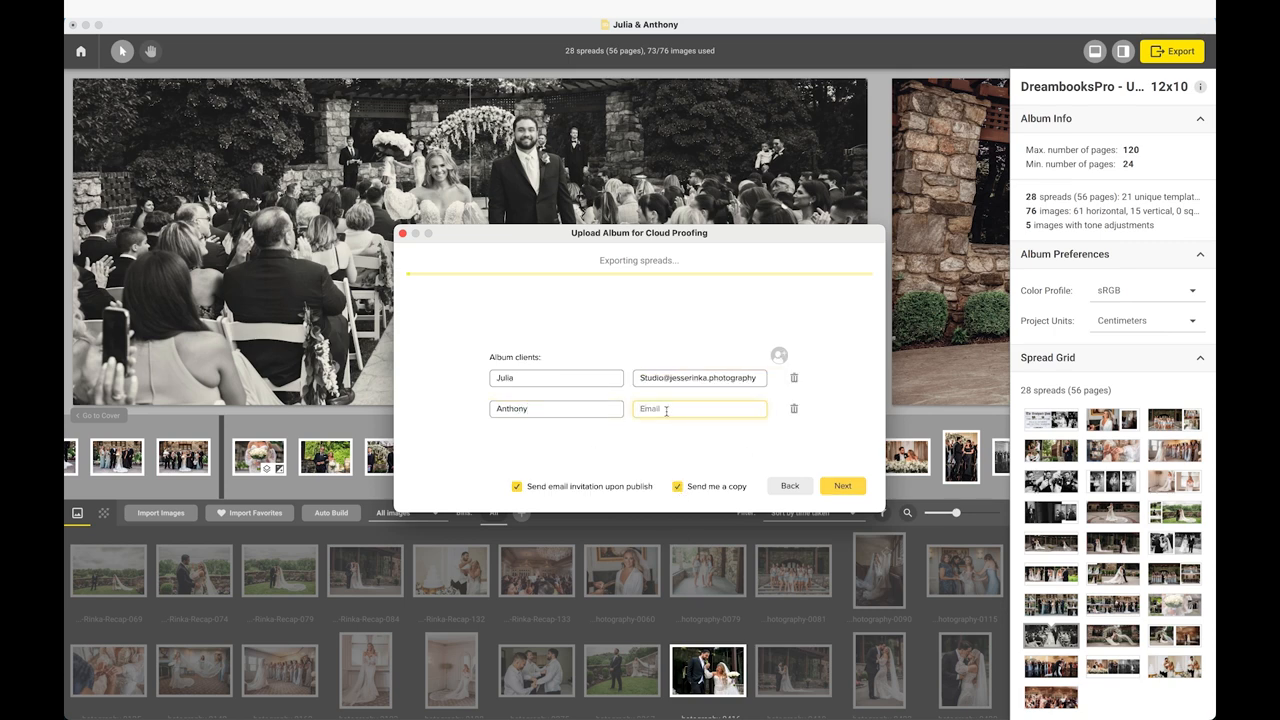
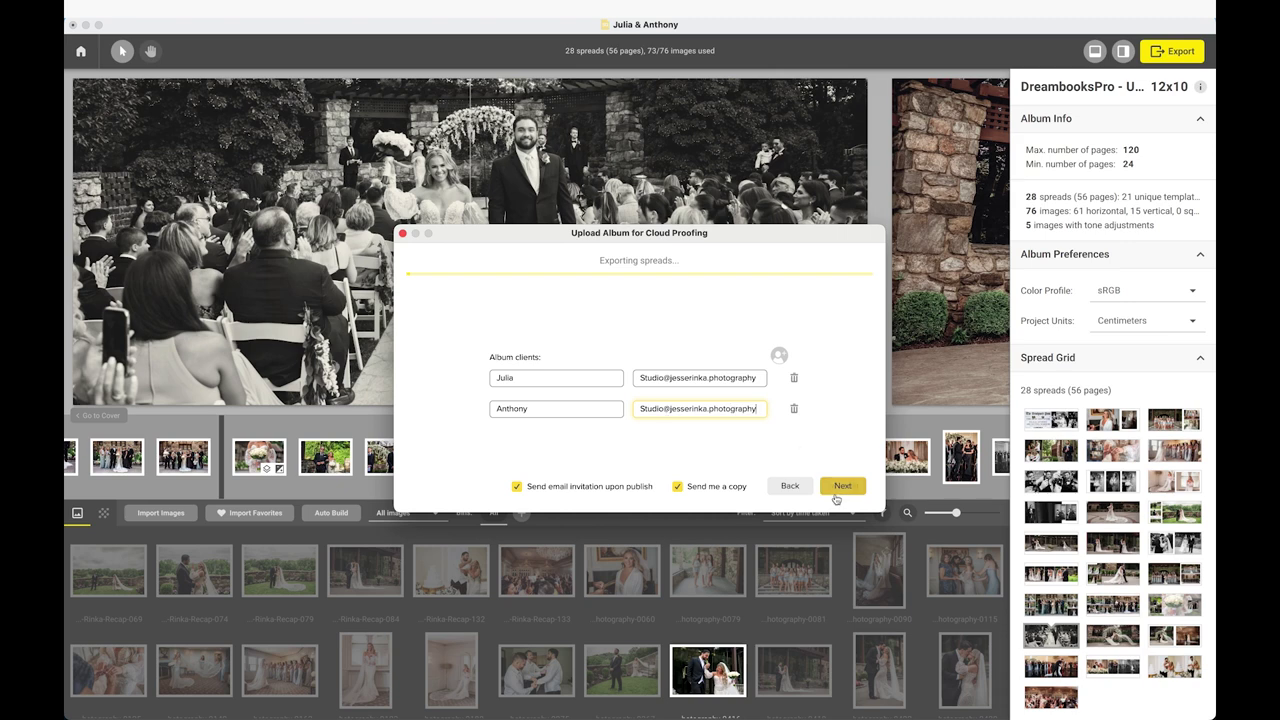
left_click(843, 485)
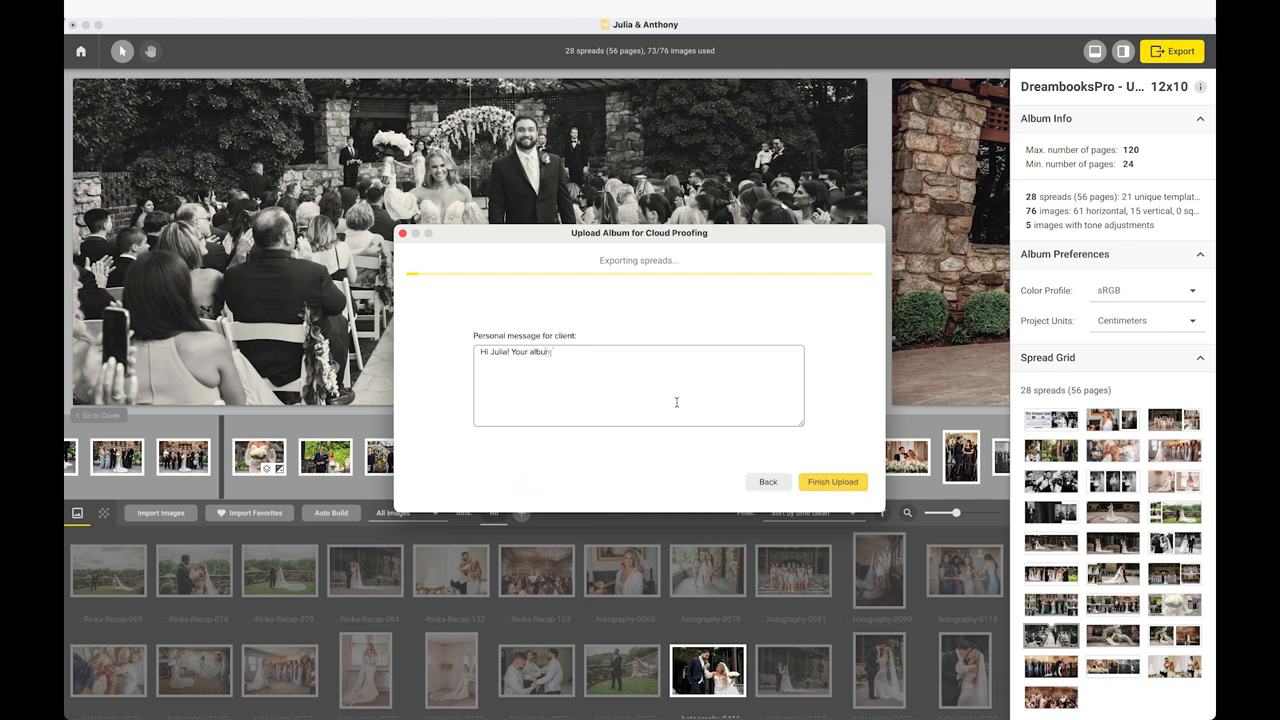
- Add note 'is now ready for viewing! Check it out!…', finish upload, publish and email
type("is now ready for viewing! Check it out!")
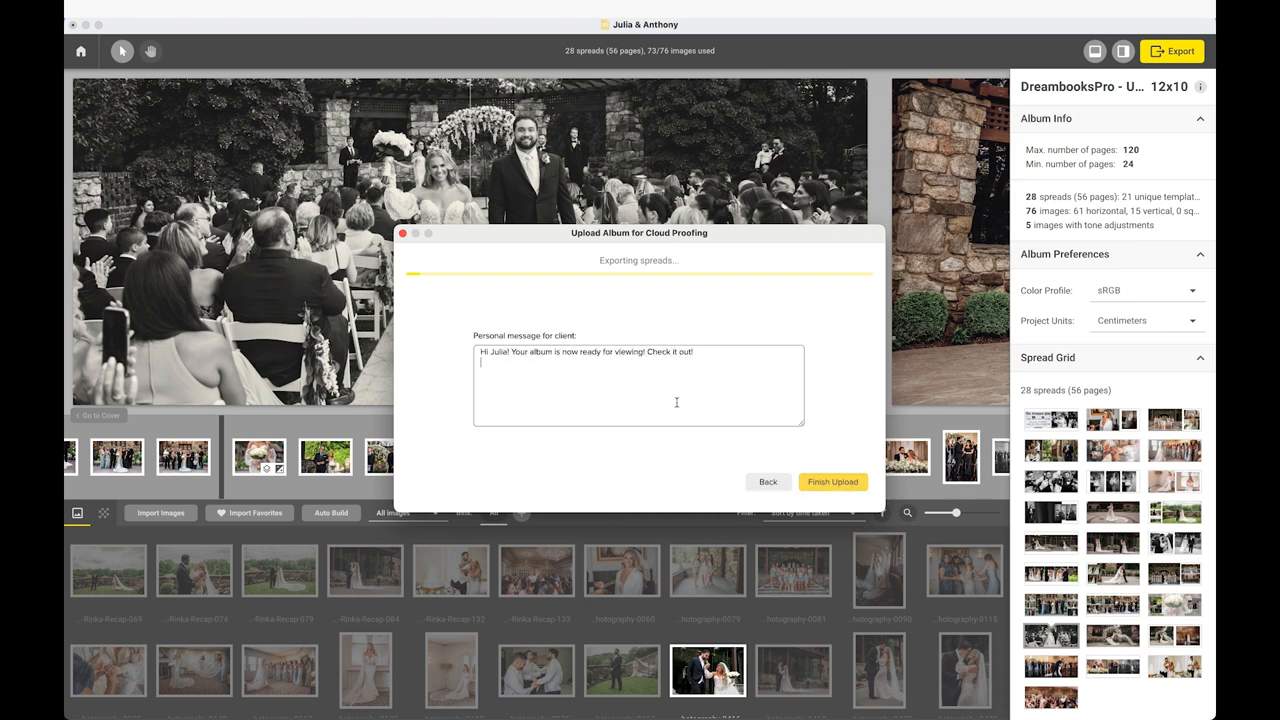
type("I have left some comments for you to view as well")
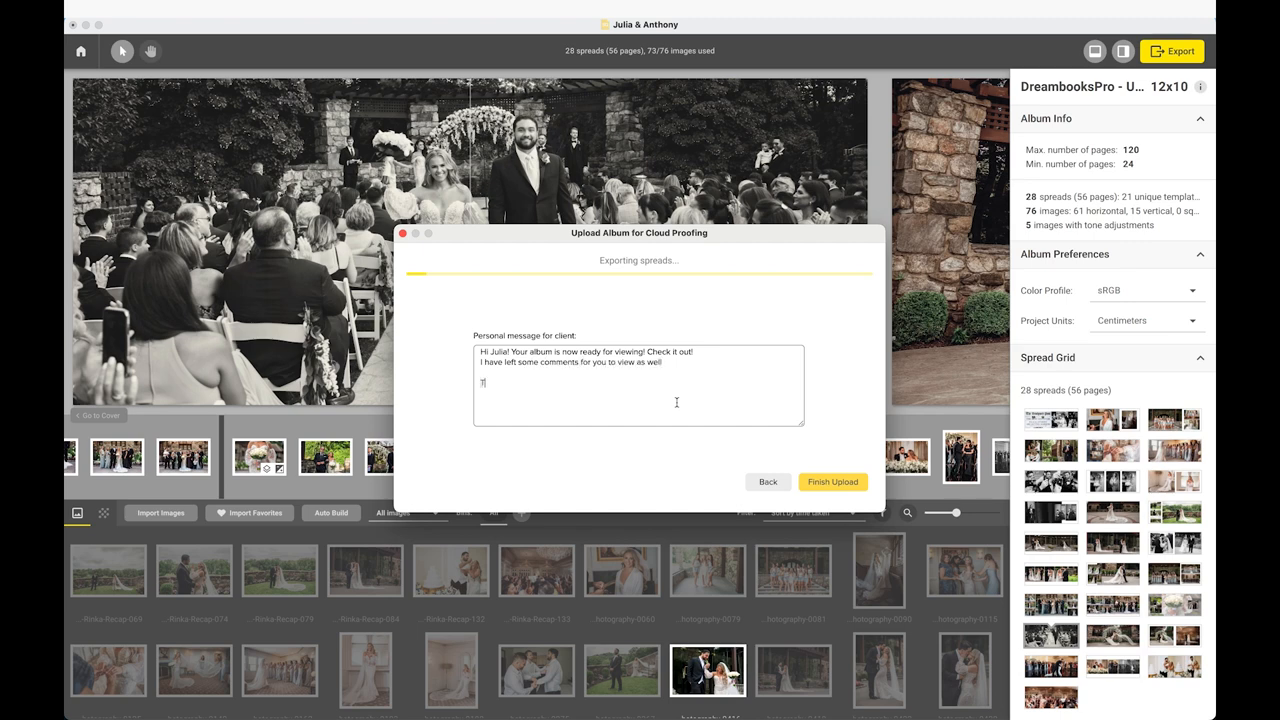
left_click(833, 482)
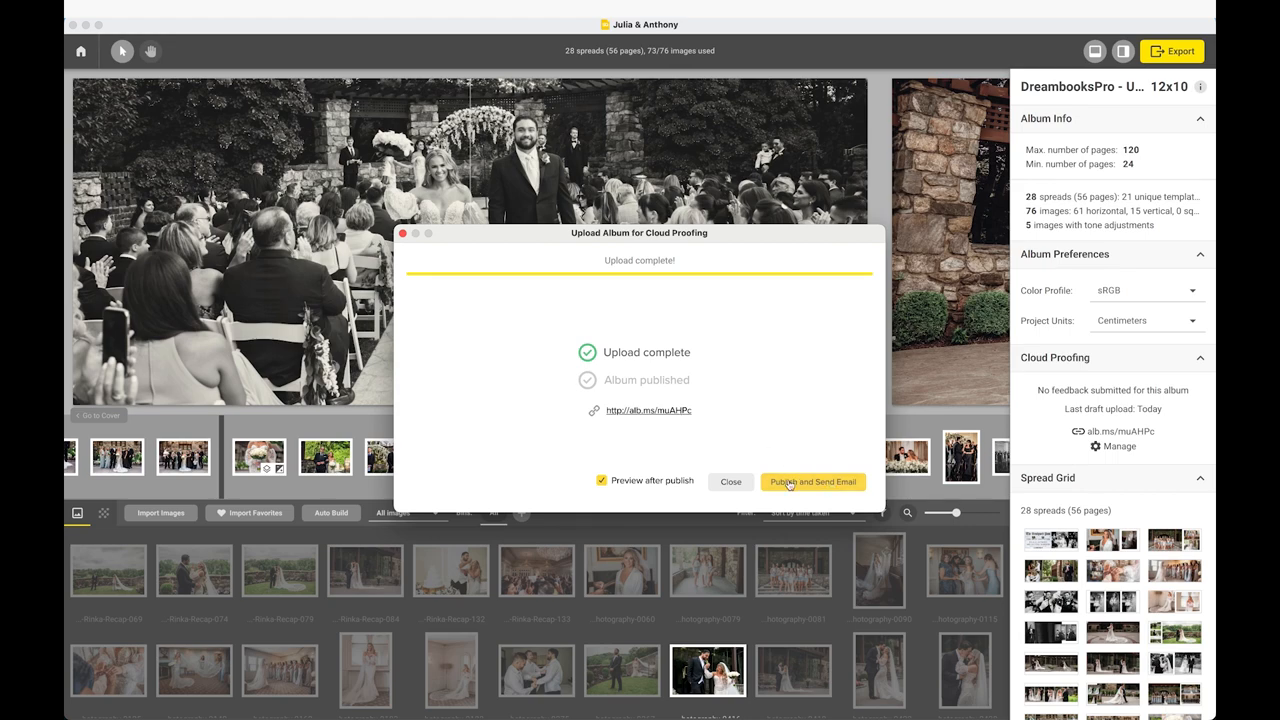
left_click(812, 481)
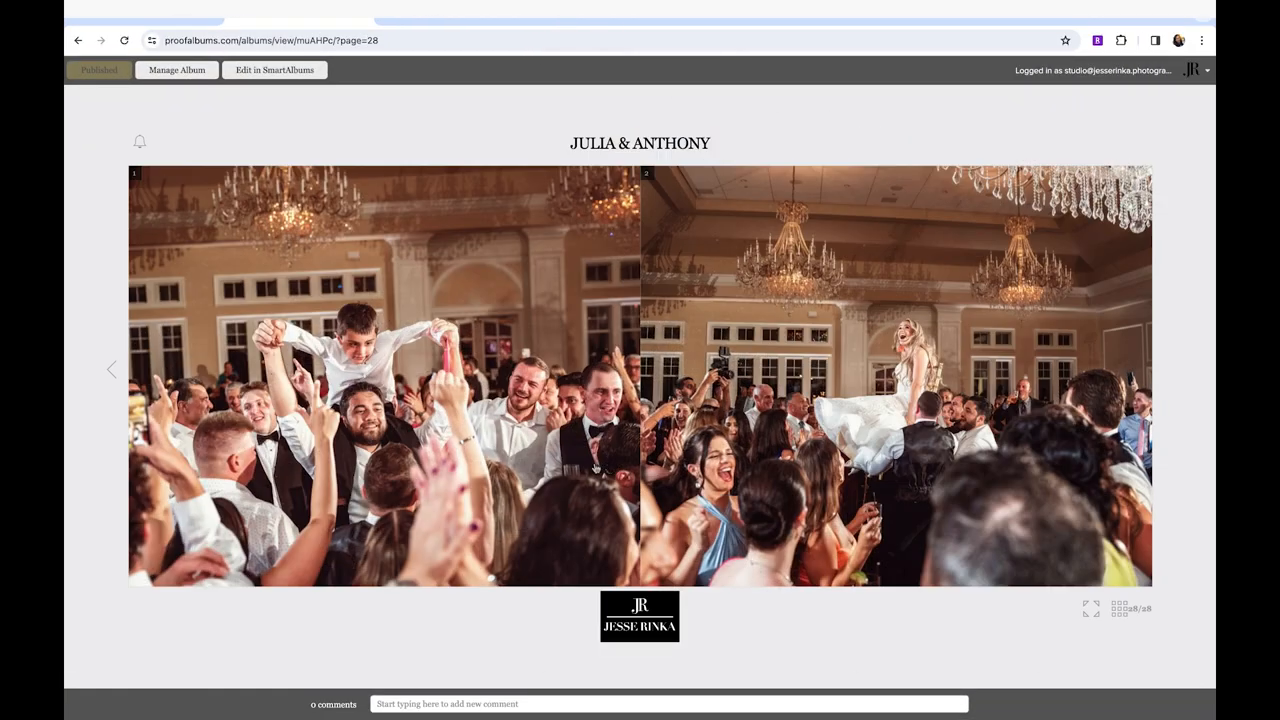
- Flip through the proof spreads and relaunch the album in desktop SmartAlbums
left_click(111, 370)
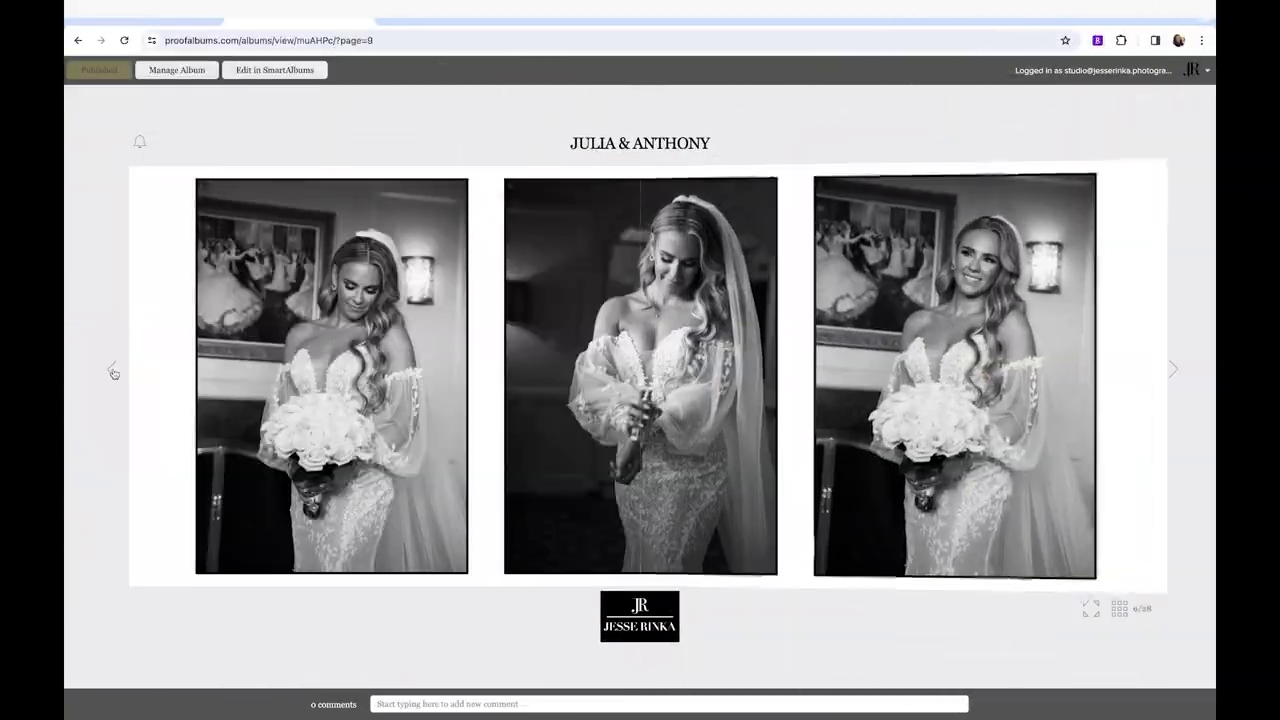
left_click(275, 70)
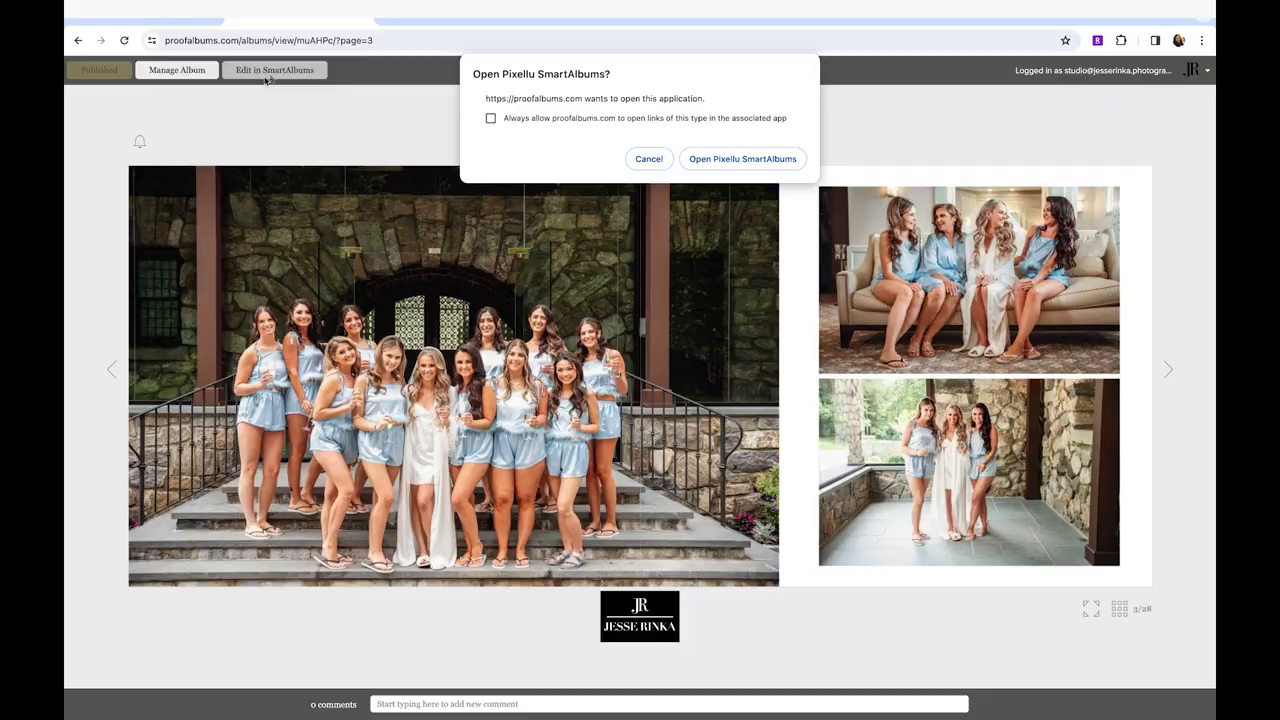
left_click(742, 158)
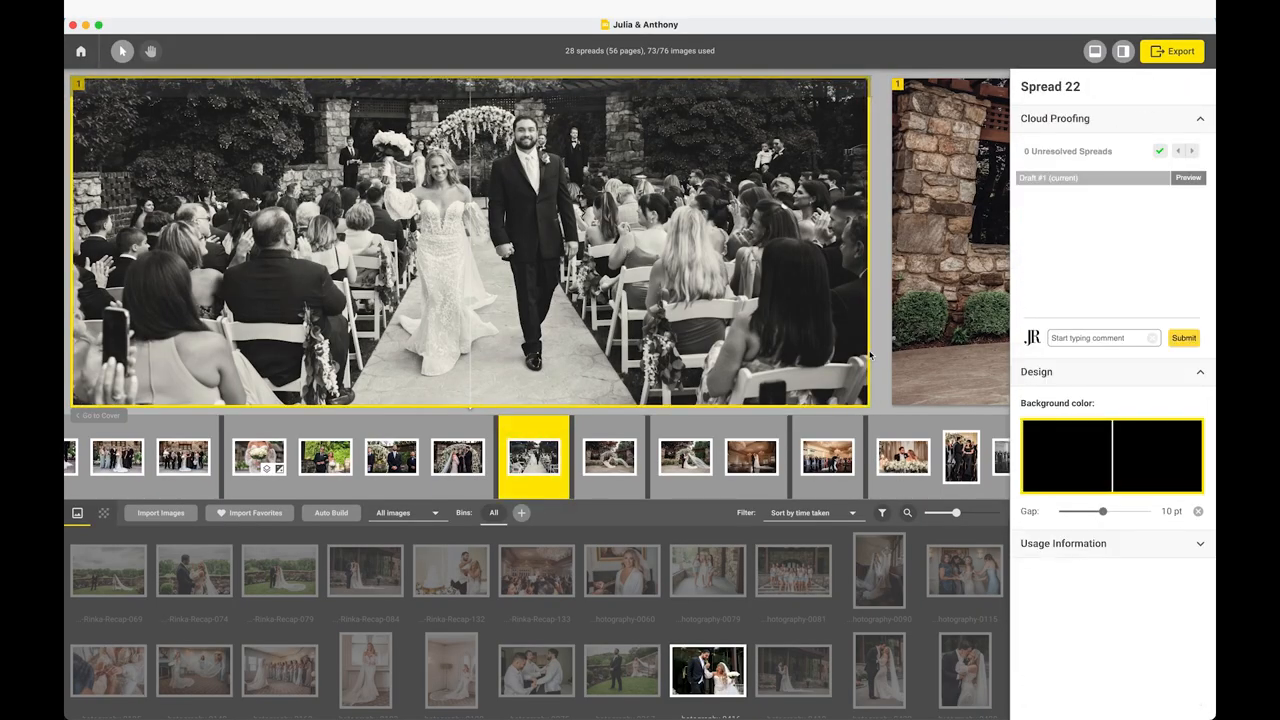
- Write a 'Hi Julia' comment on spread 22, then open the emailed album link
type("J")
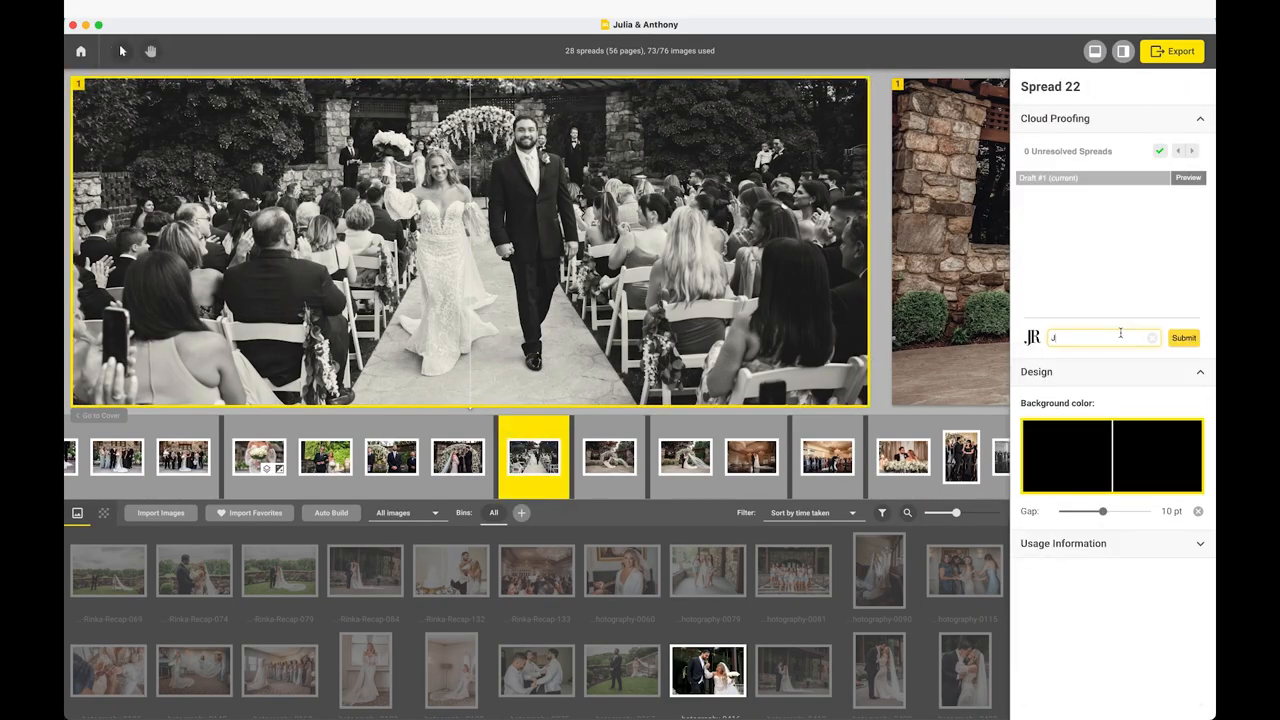
type("Hi Julia")
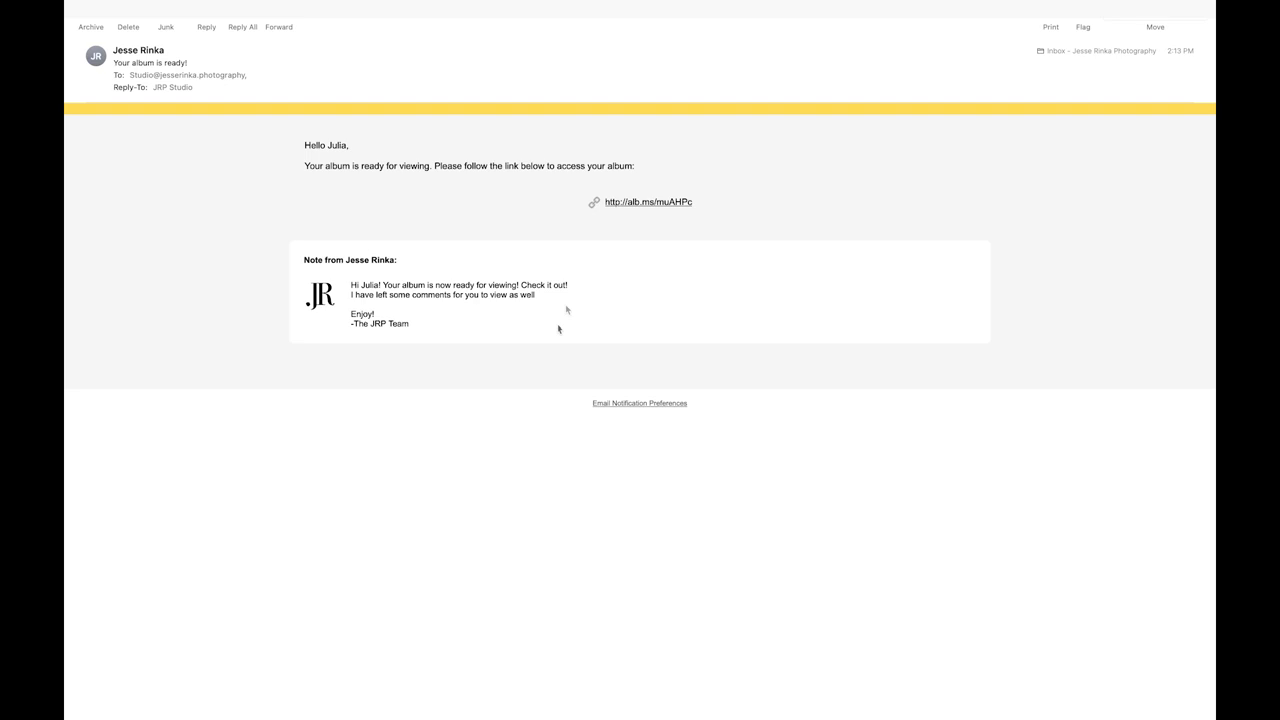
left_click(650, 202)
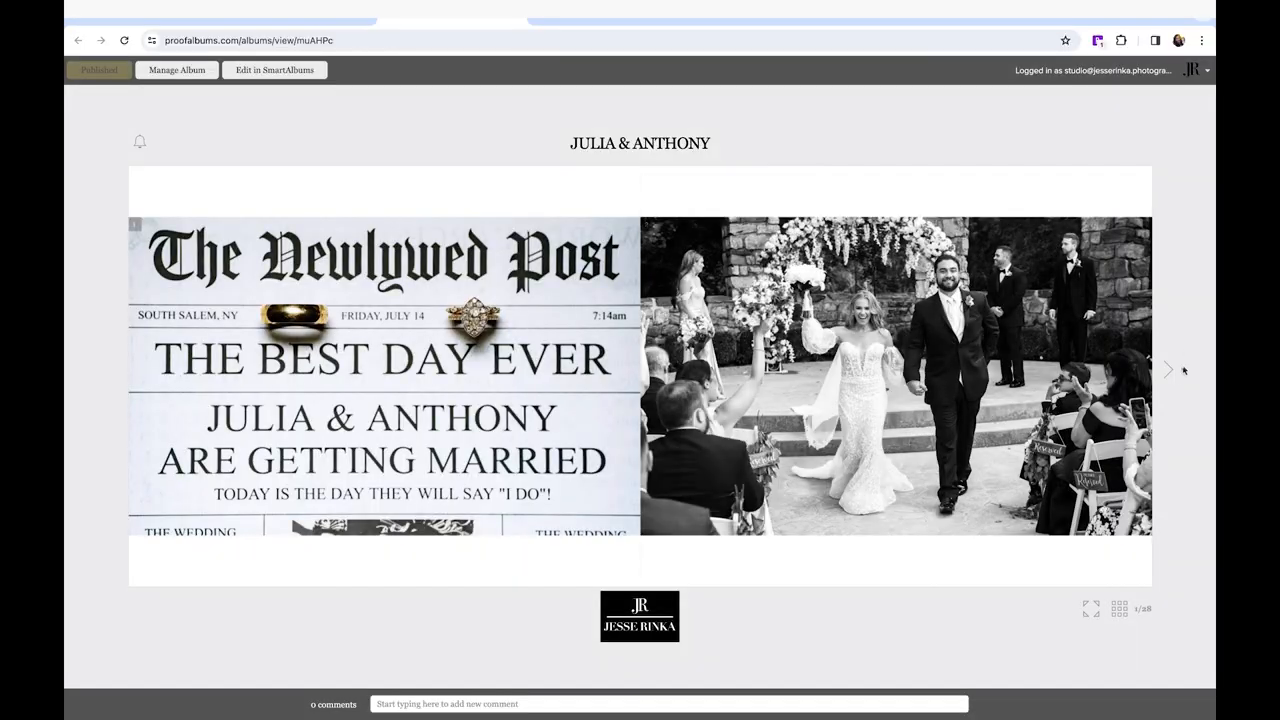
- Browse spreads as the client, dismiss the studio message, and reply on spread 22
left_click(1169, 370)
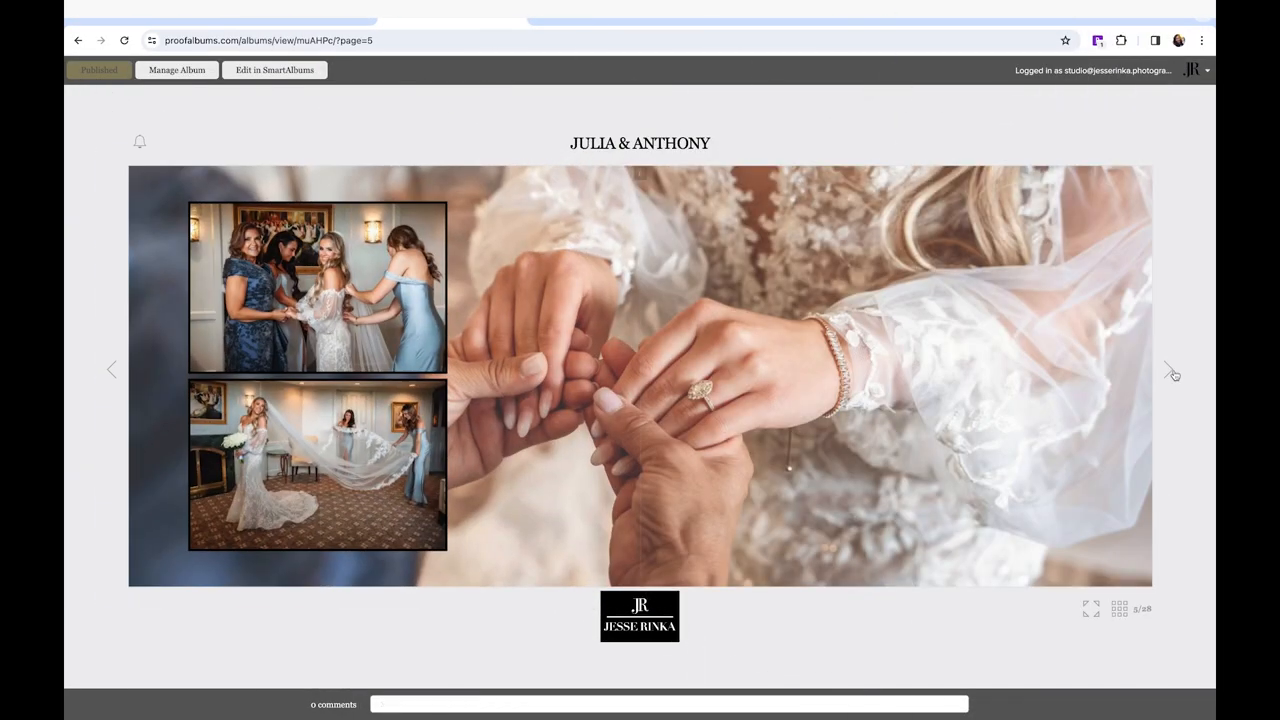
left_click(1172, 373)
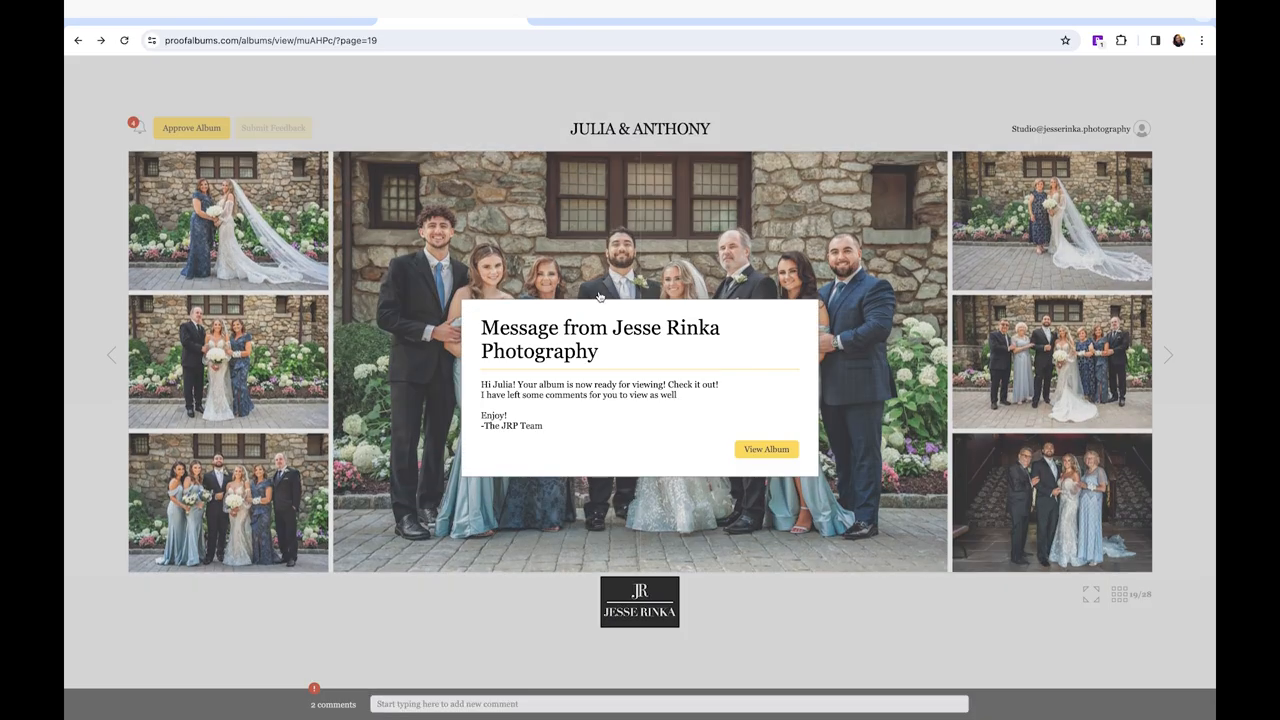
mouse_move(768, 459)
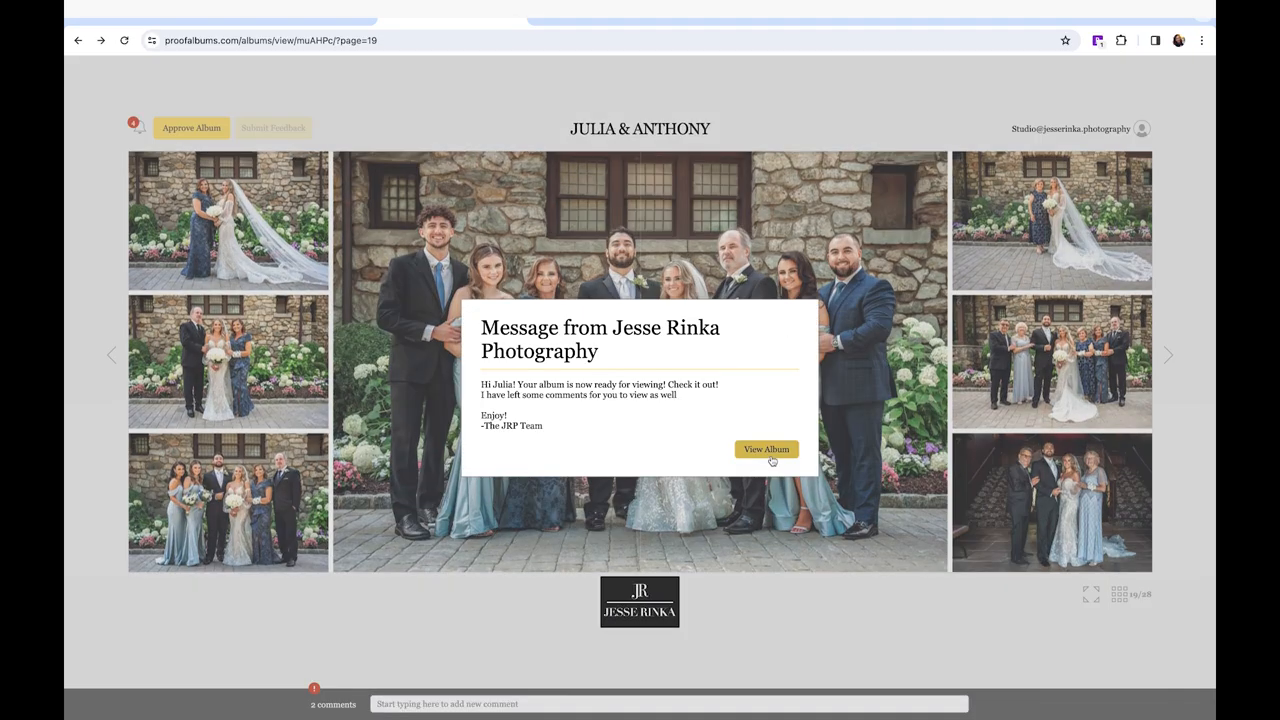
left_click(766, 449)
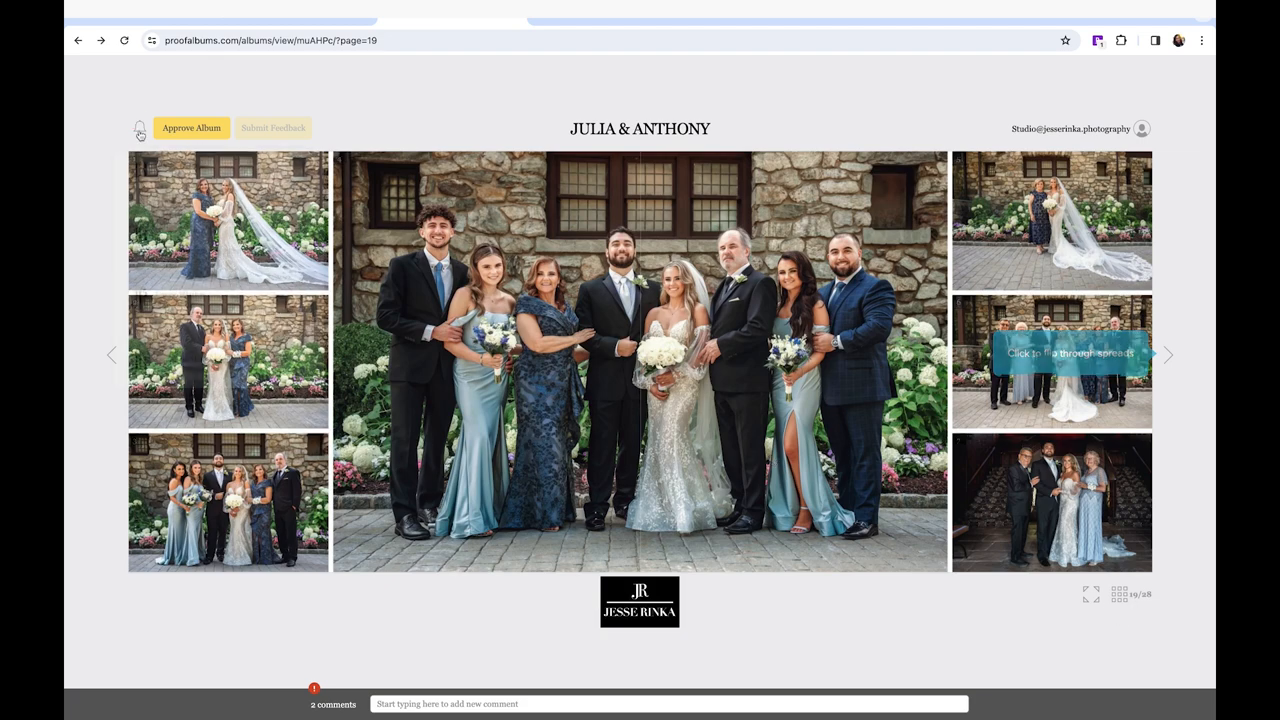
left_click(138, 128)
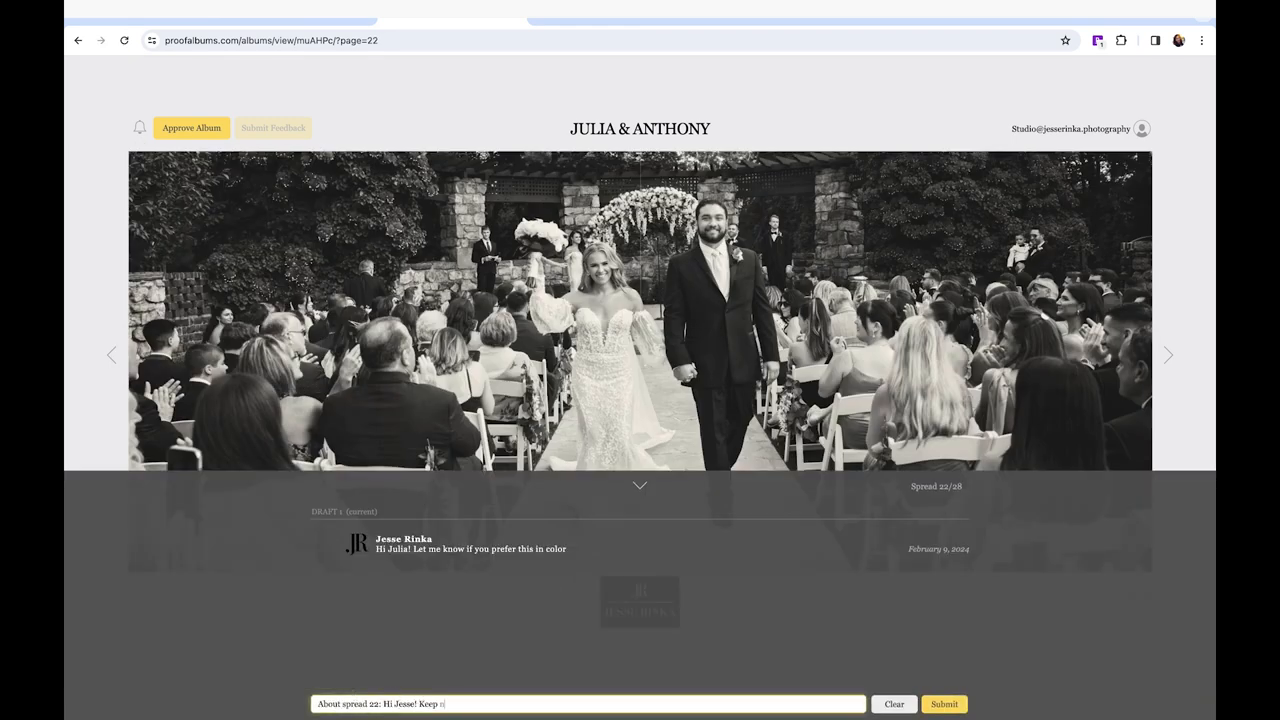
left_click(943, 704)
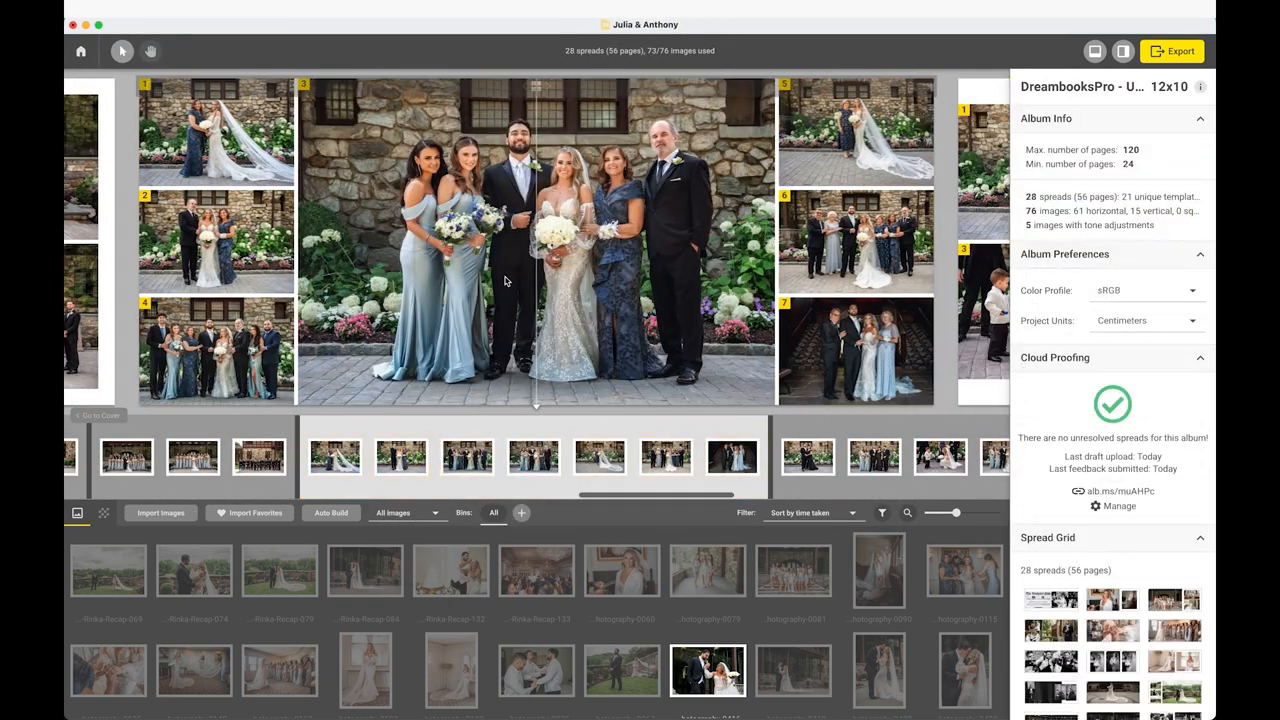
- Re-export the updated album for Cloud Proofing and continue with the existing clients
left_click(1177, 50)
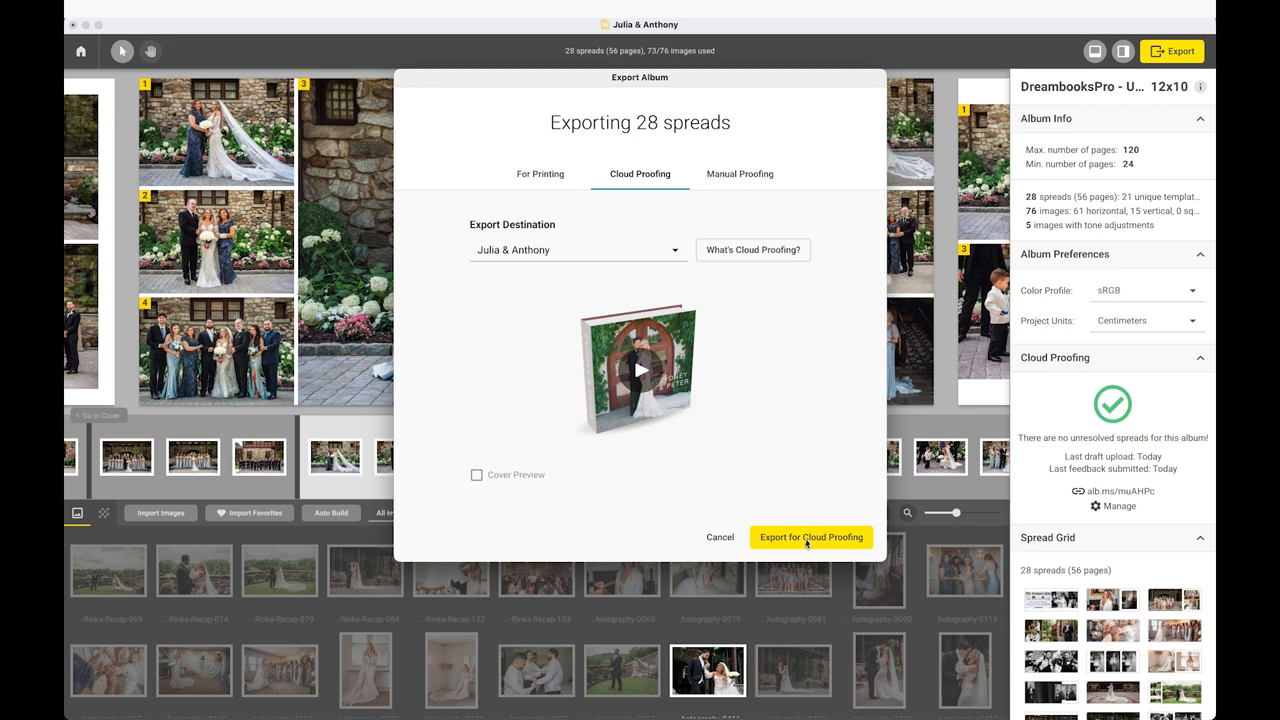
left_click(811, 537)
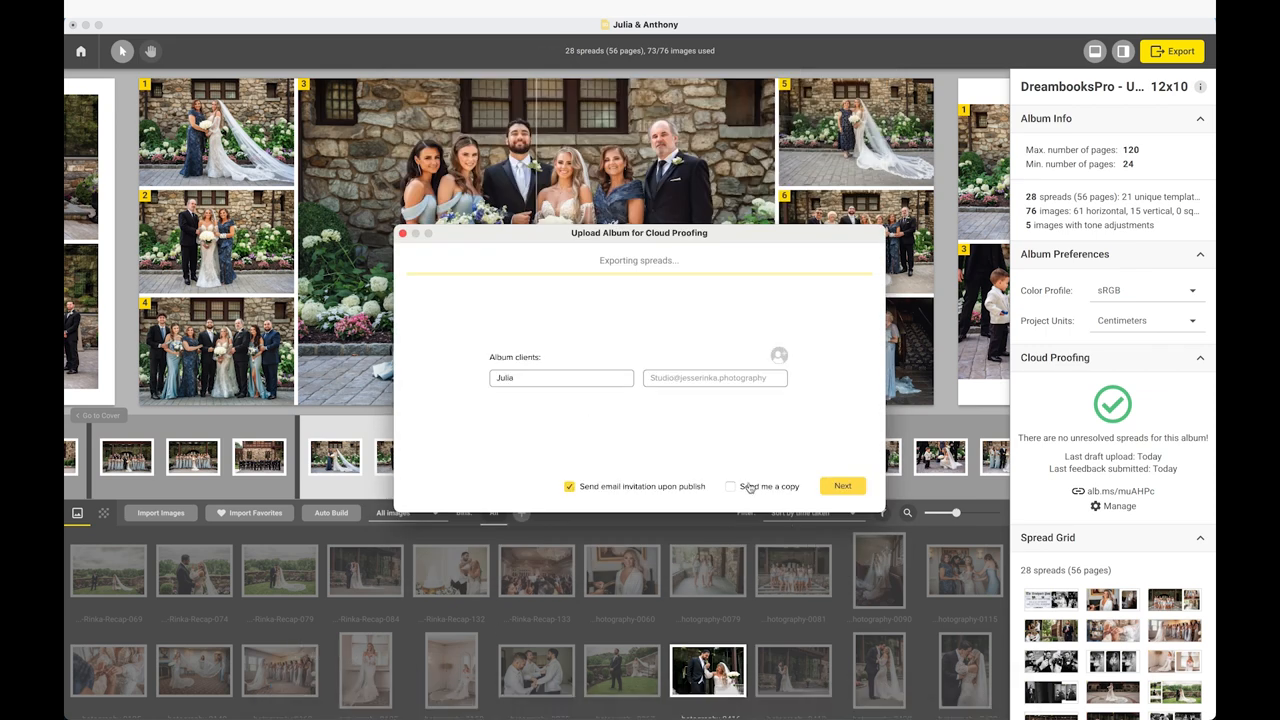
left_click(842, 485)
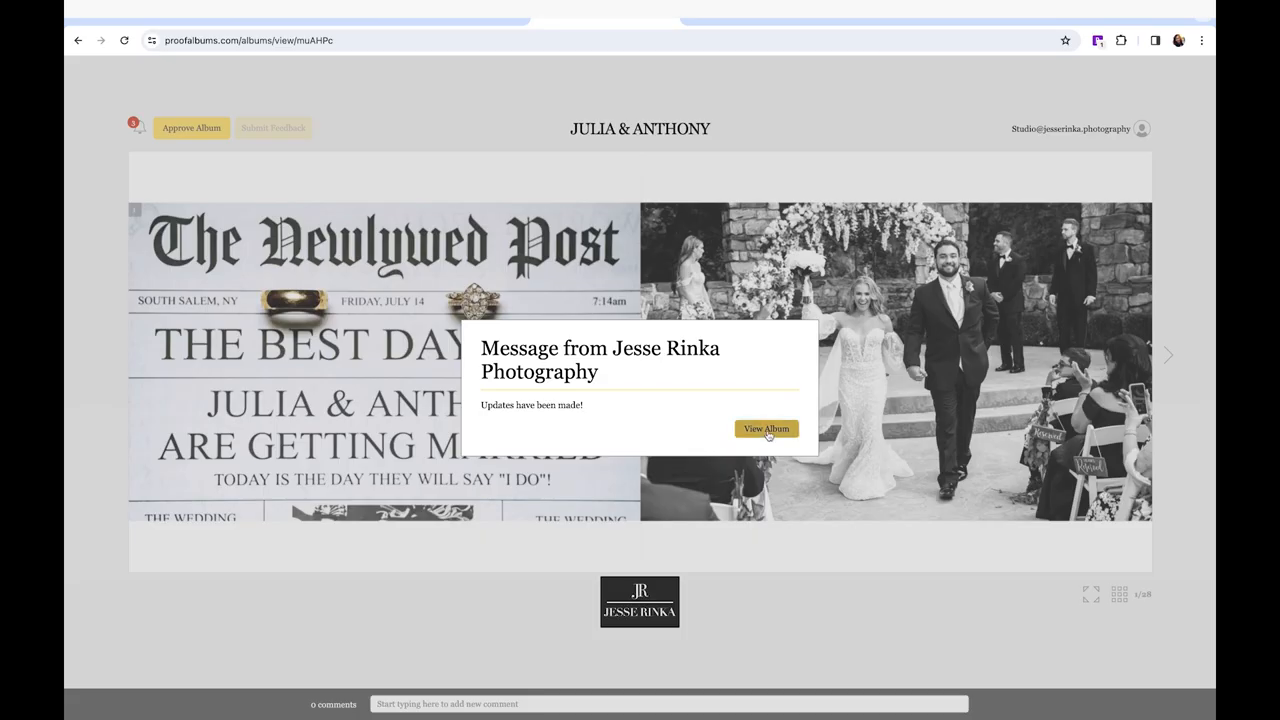
- Approve the Julia & Anthony album in ProofAlbums with the note 'LOVE IT!'
left_click(137, 128)
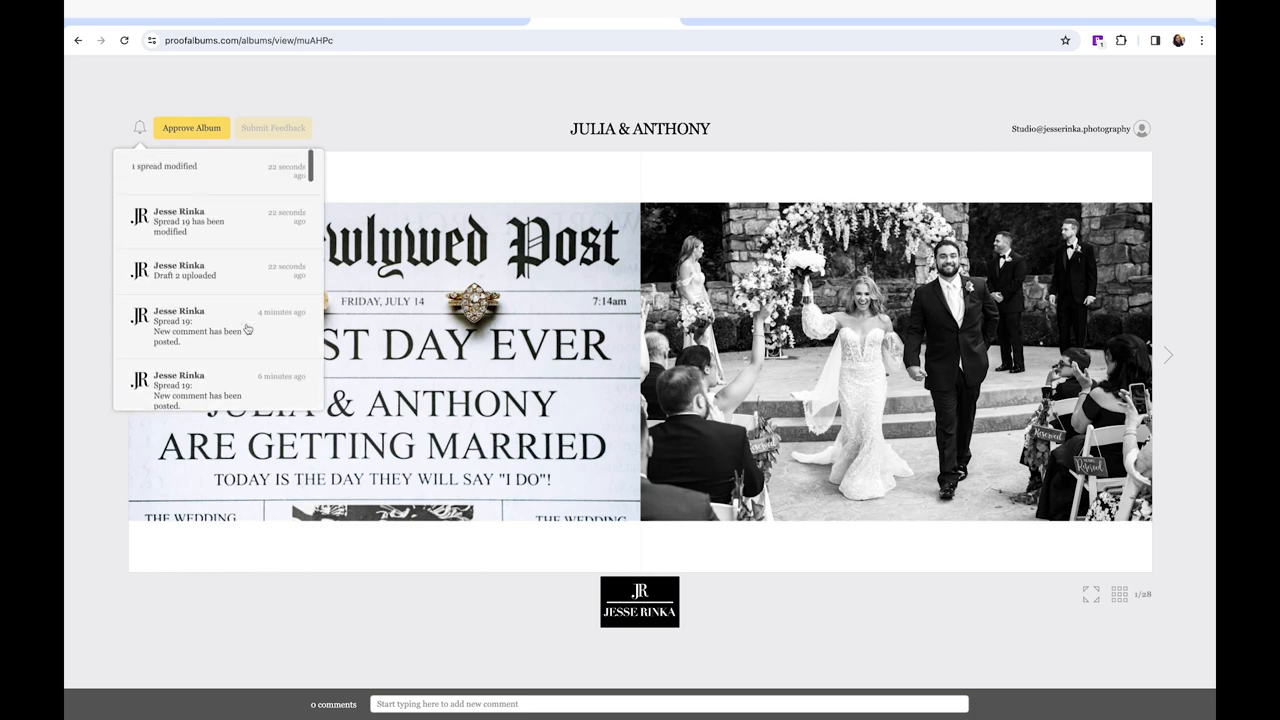
left_click(191, 128)
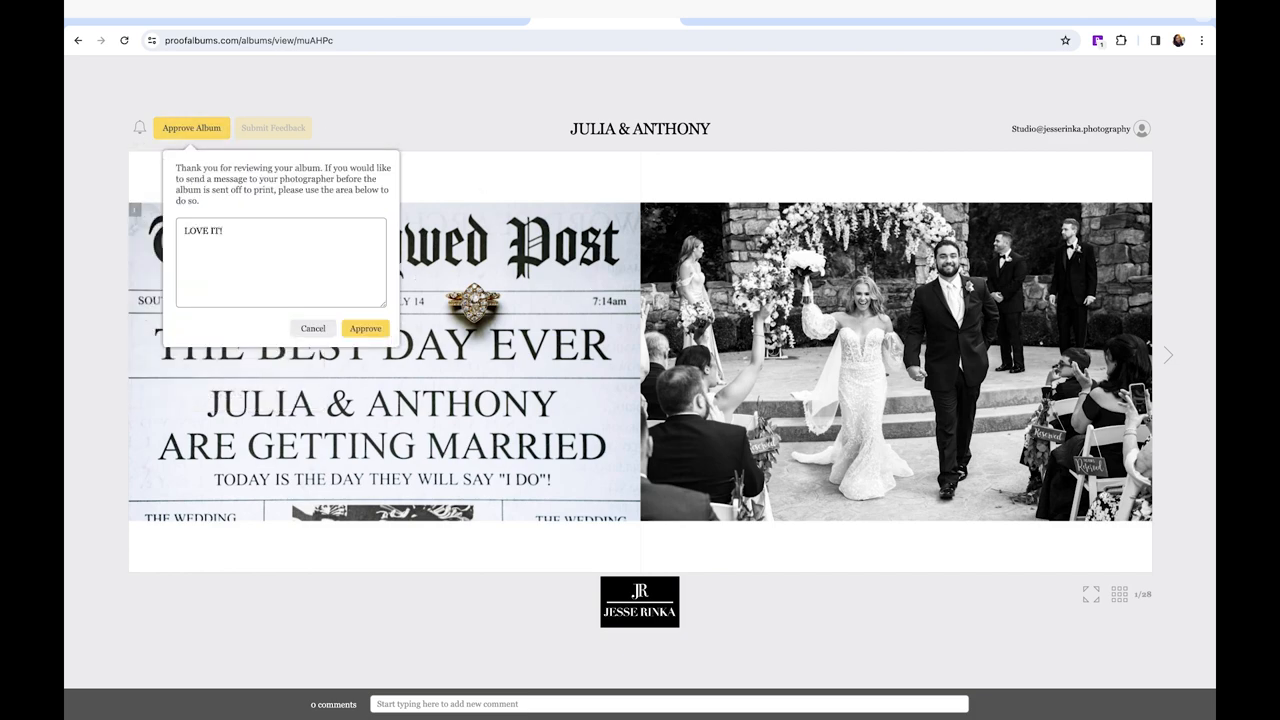
left_click(365, 328)
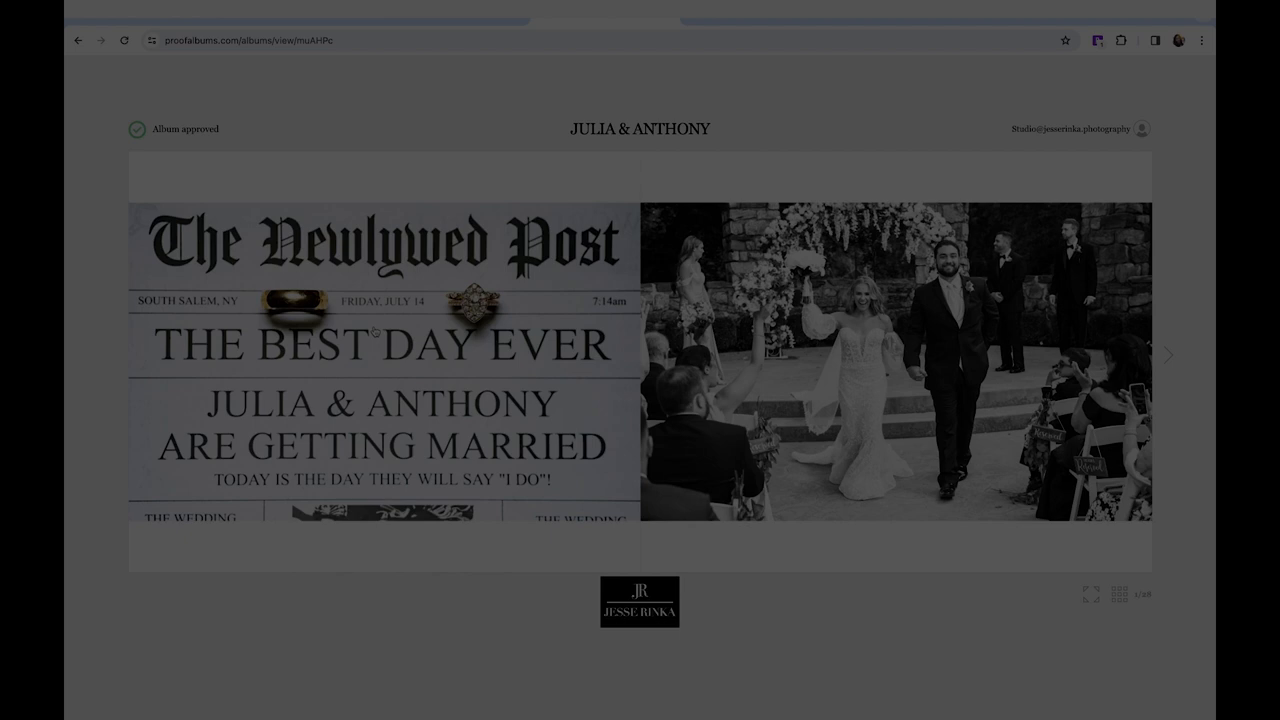